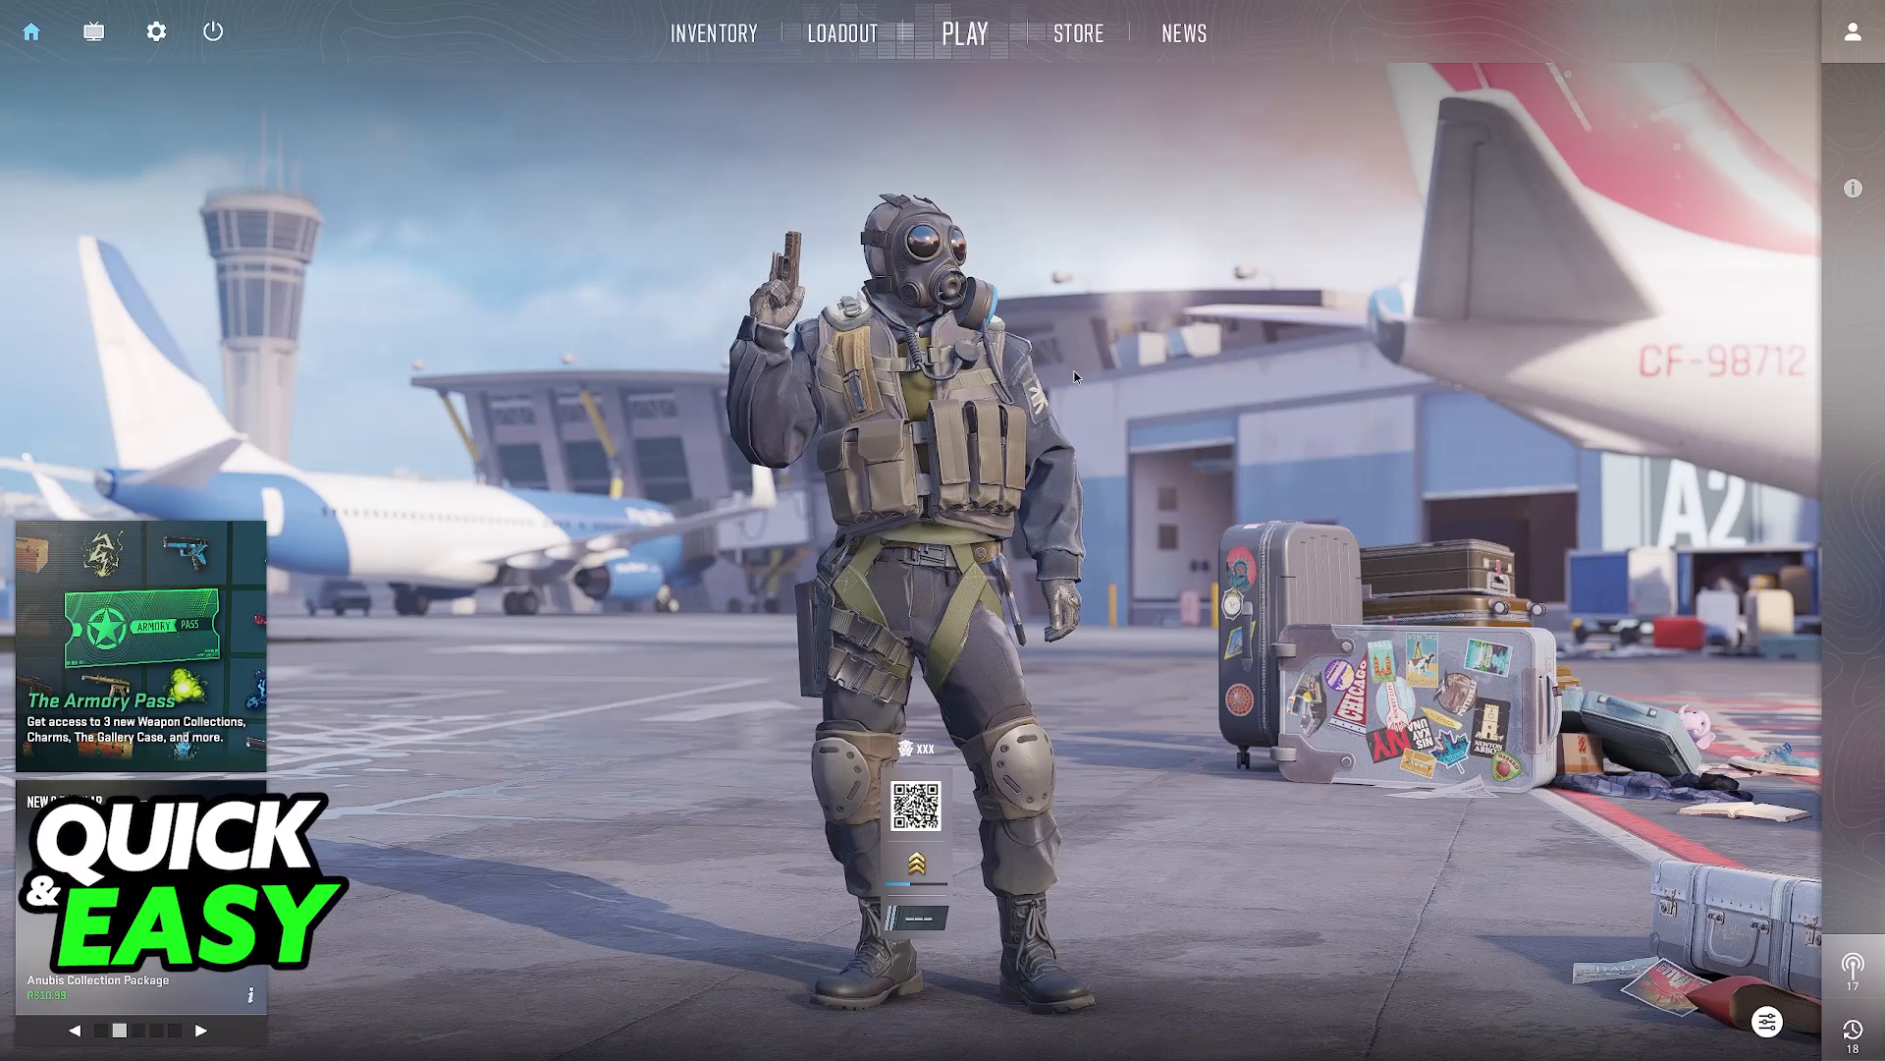
mouse_move(155, 31)
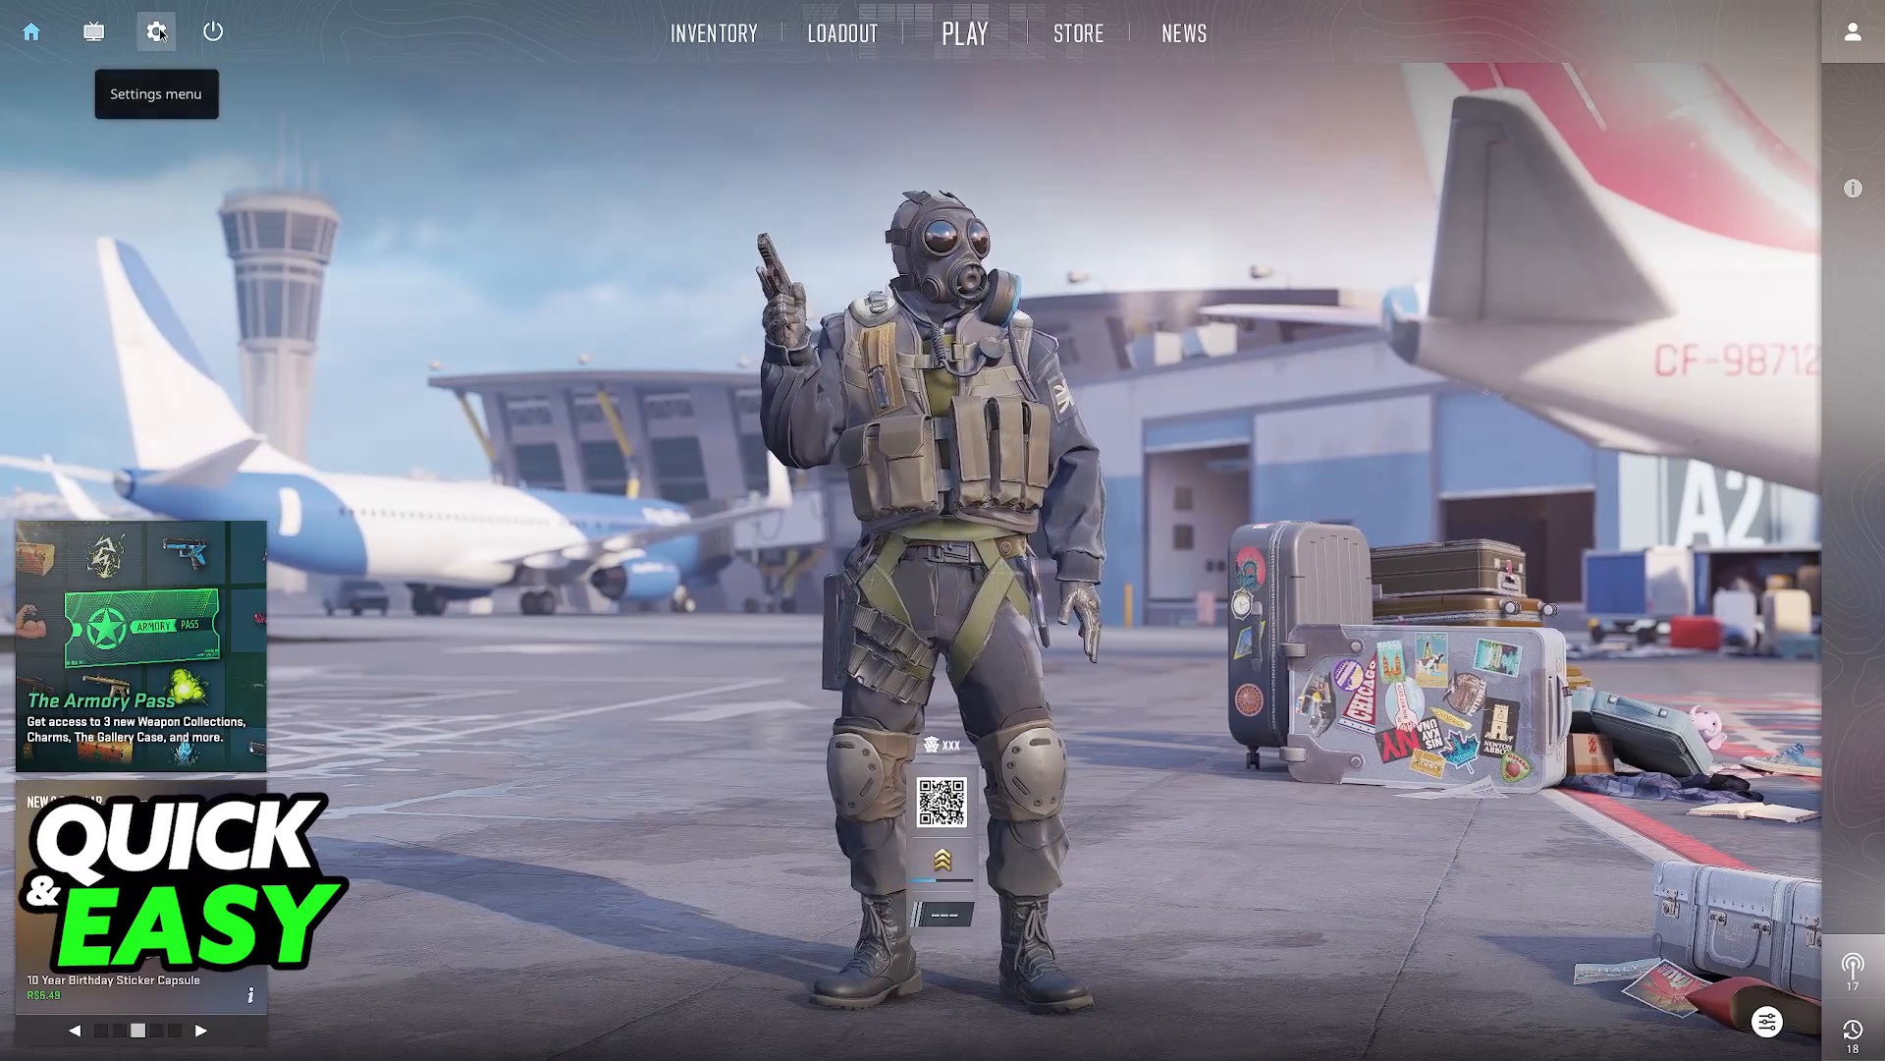
Set video to Windowed, Widescreen 16:10 aspect ratio and 1080x1080 resolution in CS2 settings.
click(155, 30)
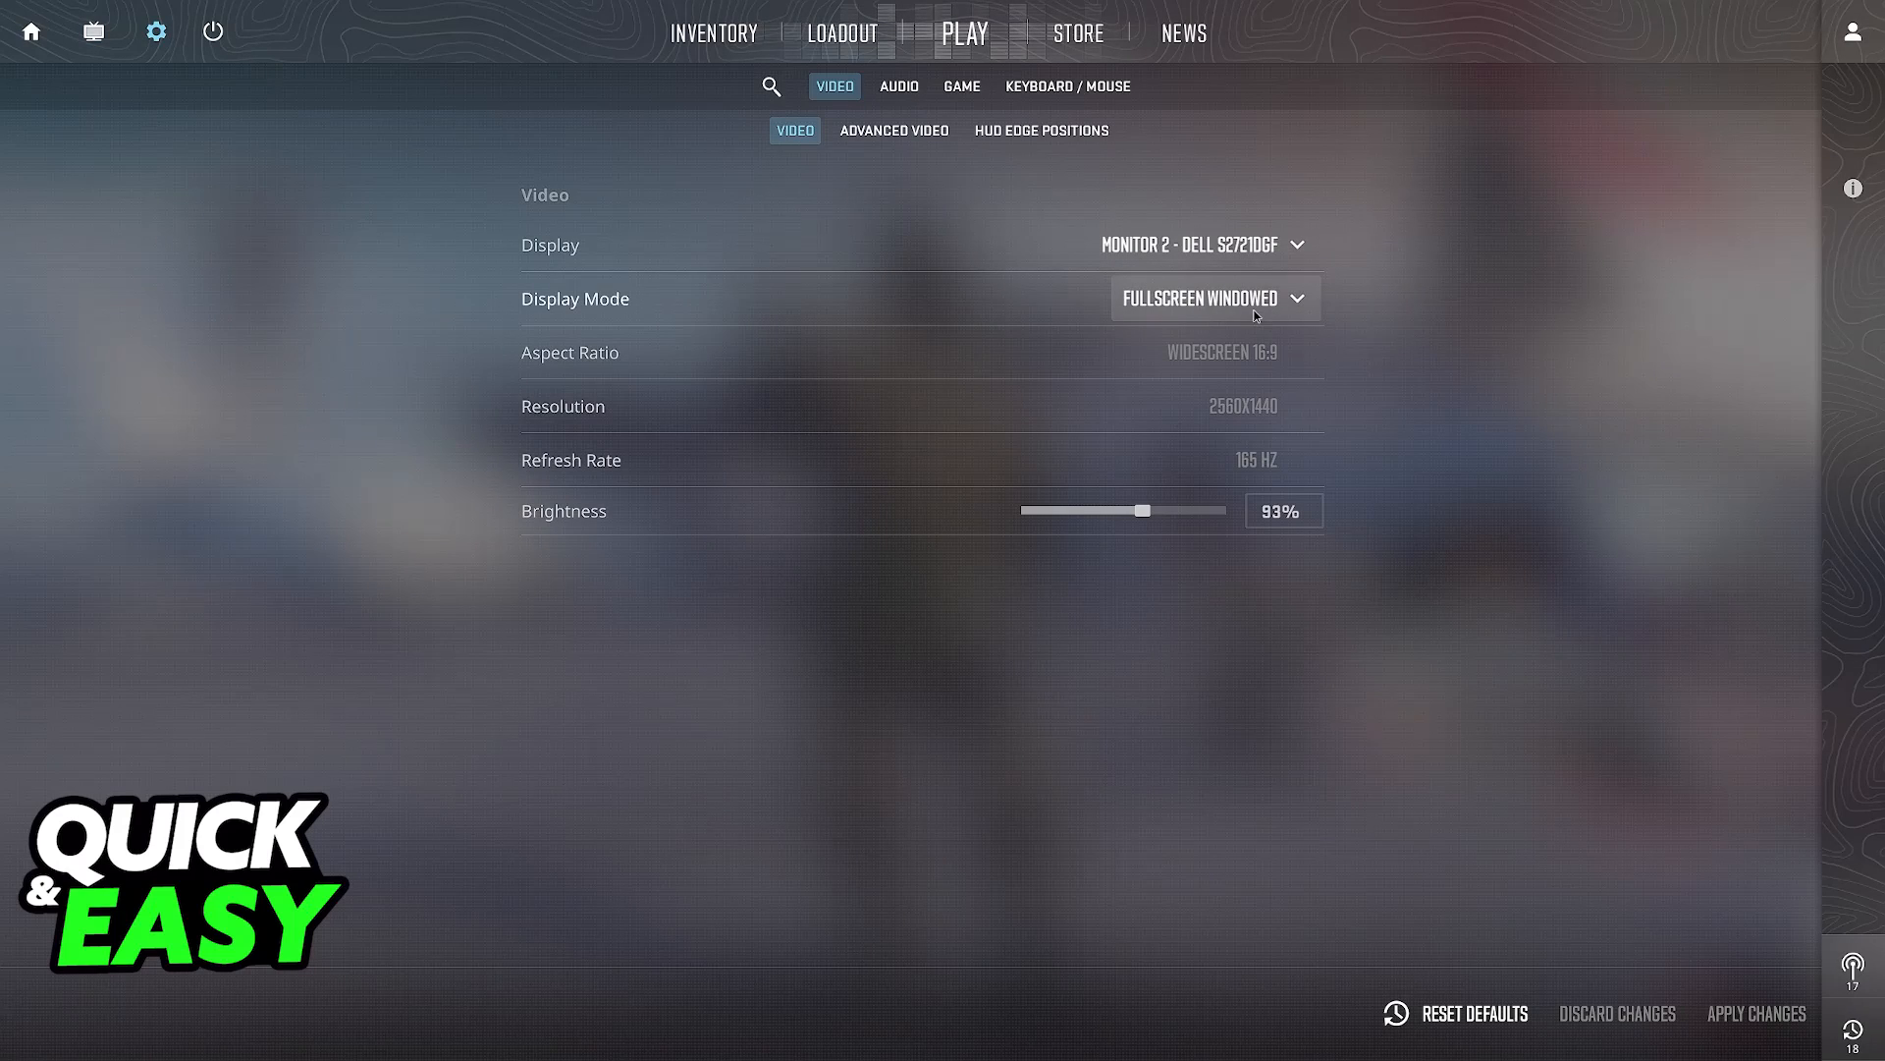
click(1214, 299)
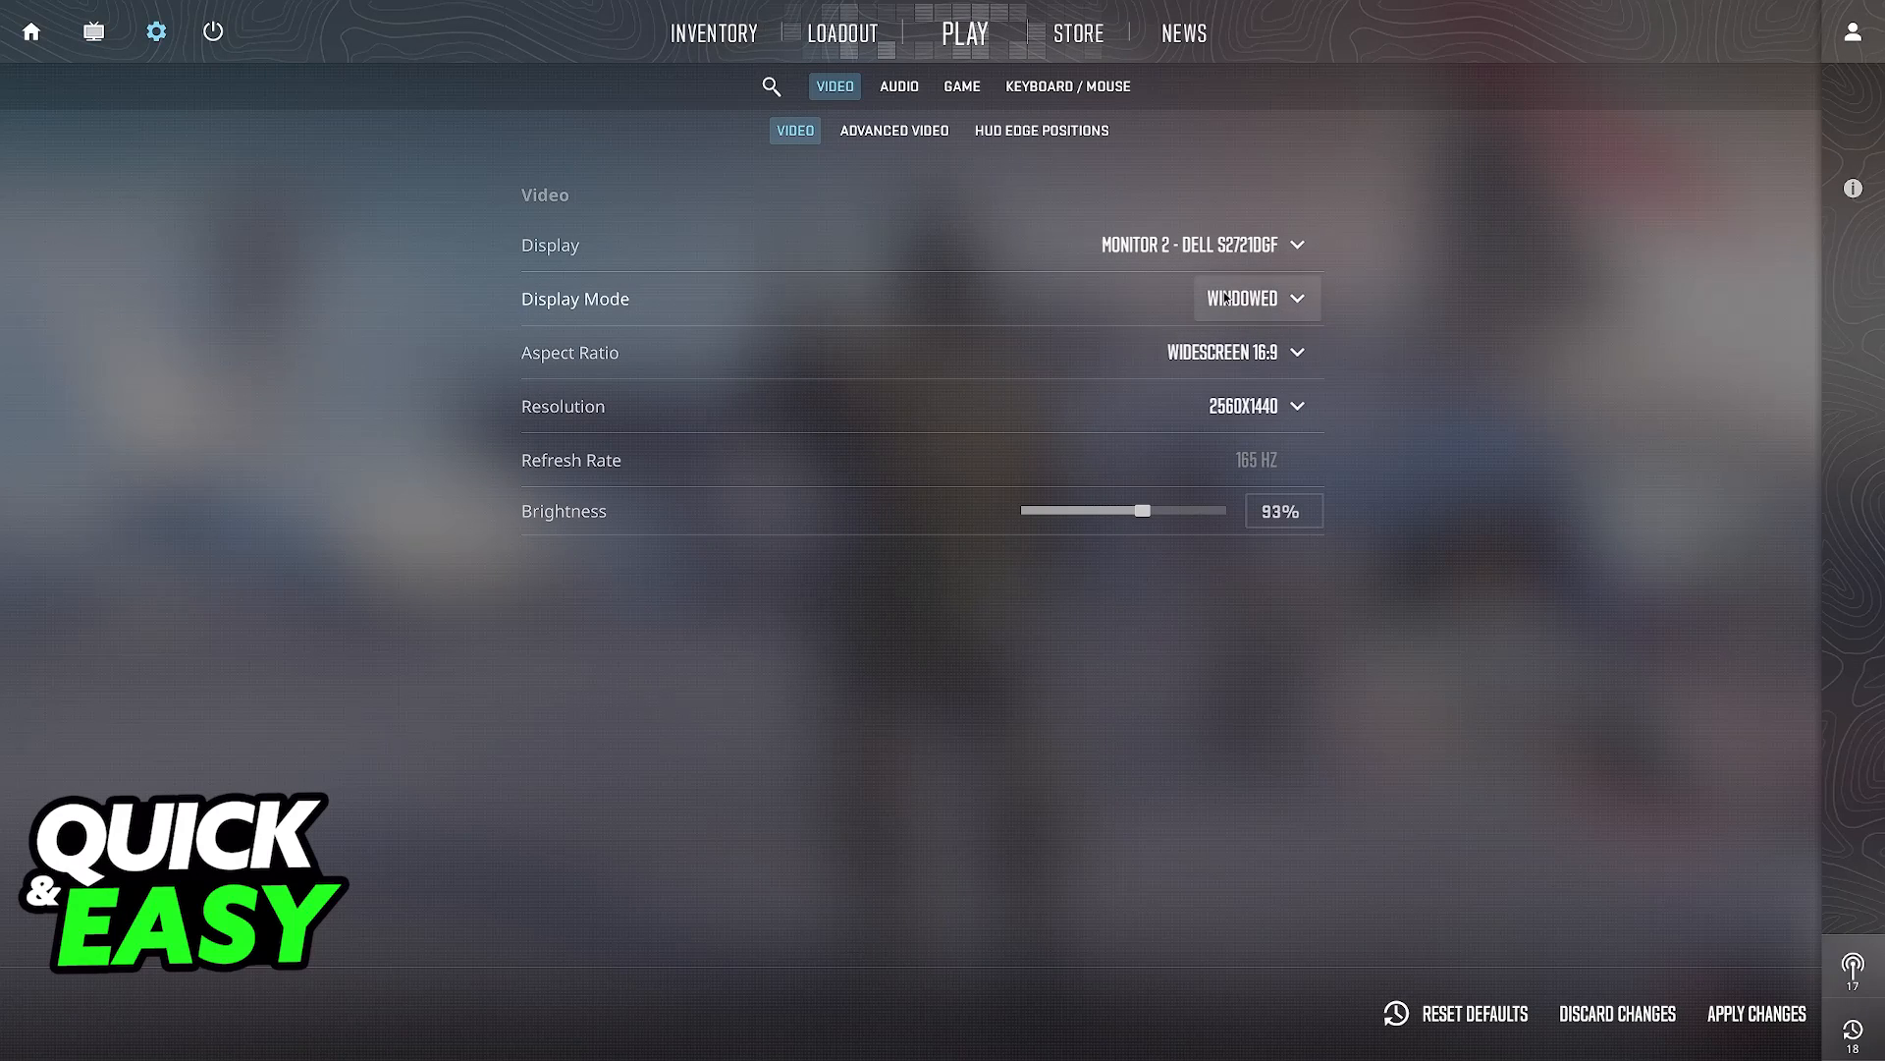
click(1231, 352)
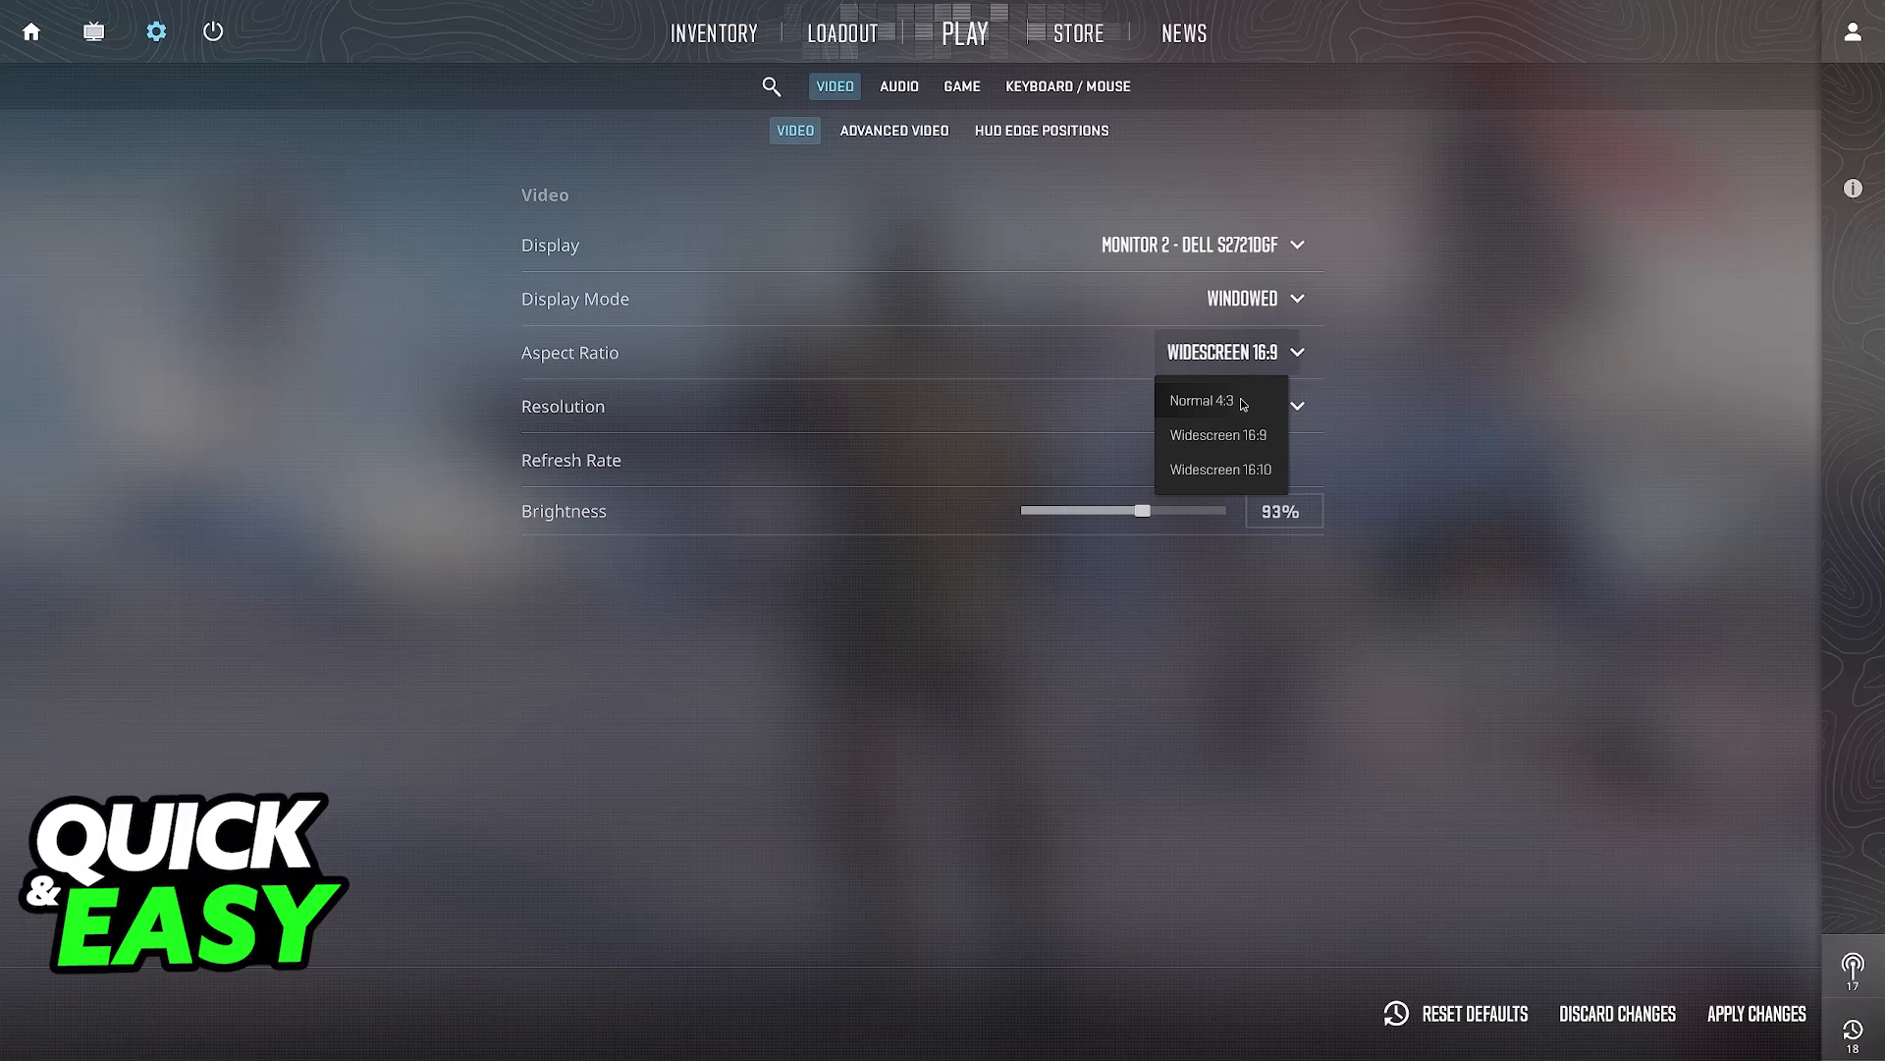
click(1220, 469)
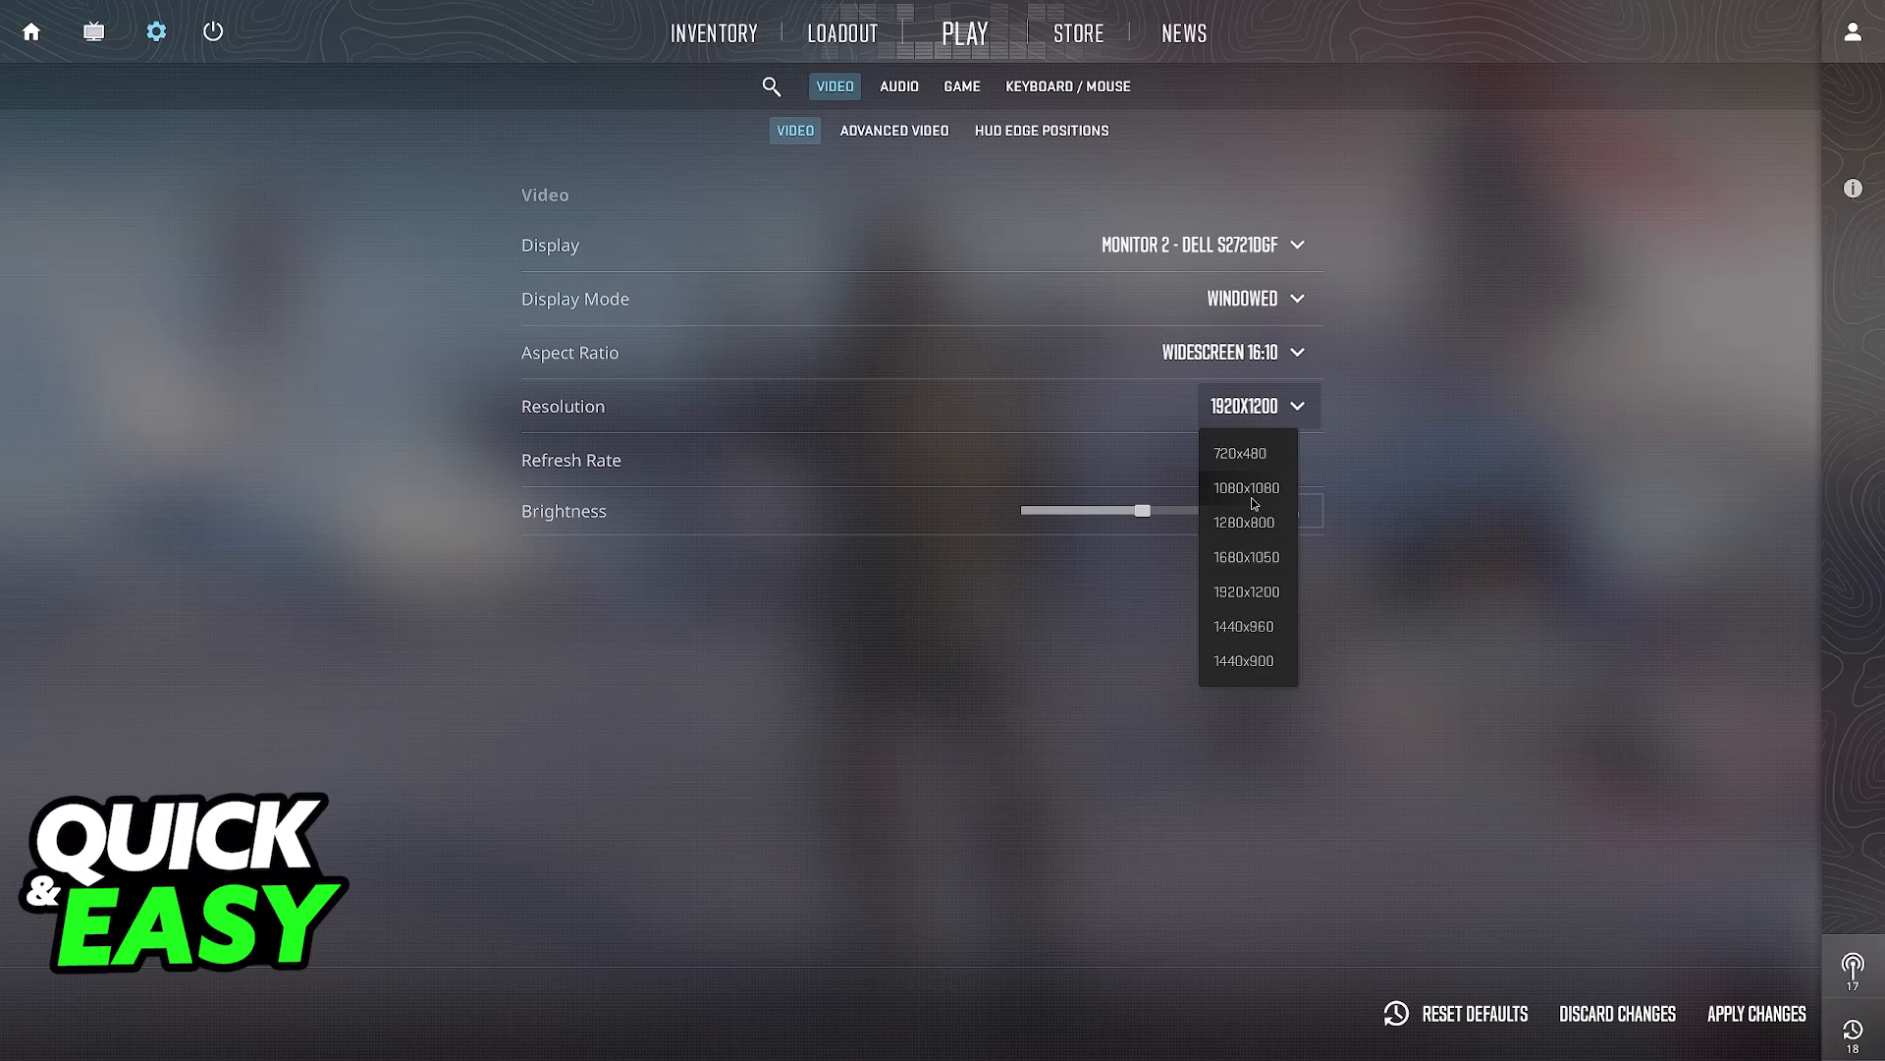
click(1246, 487)
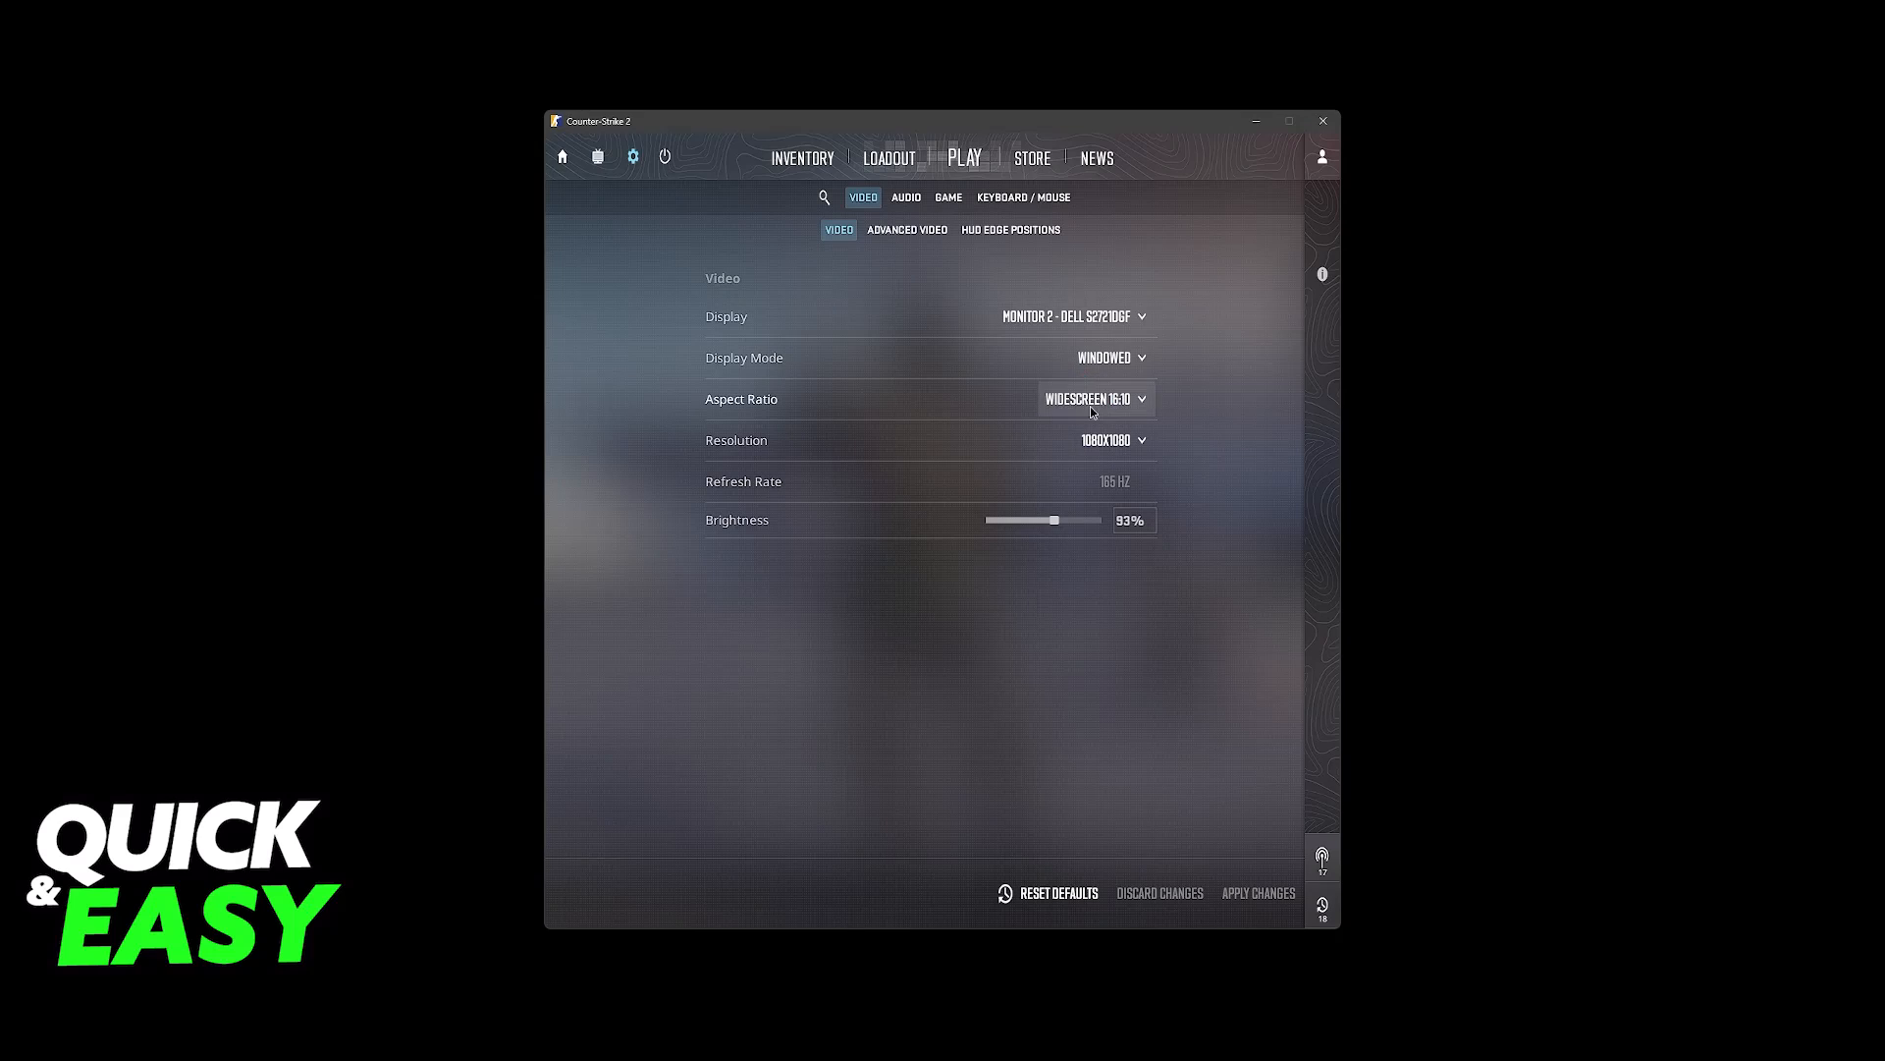
Return to the CS2 main menu from the video settings.
click(562, 157)
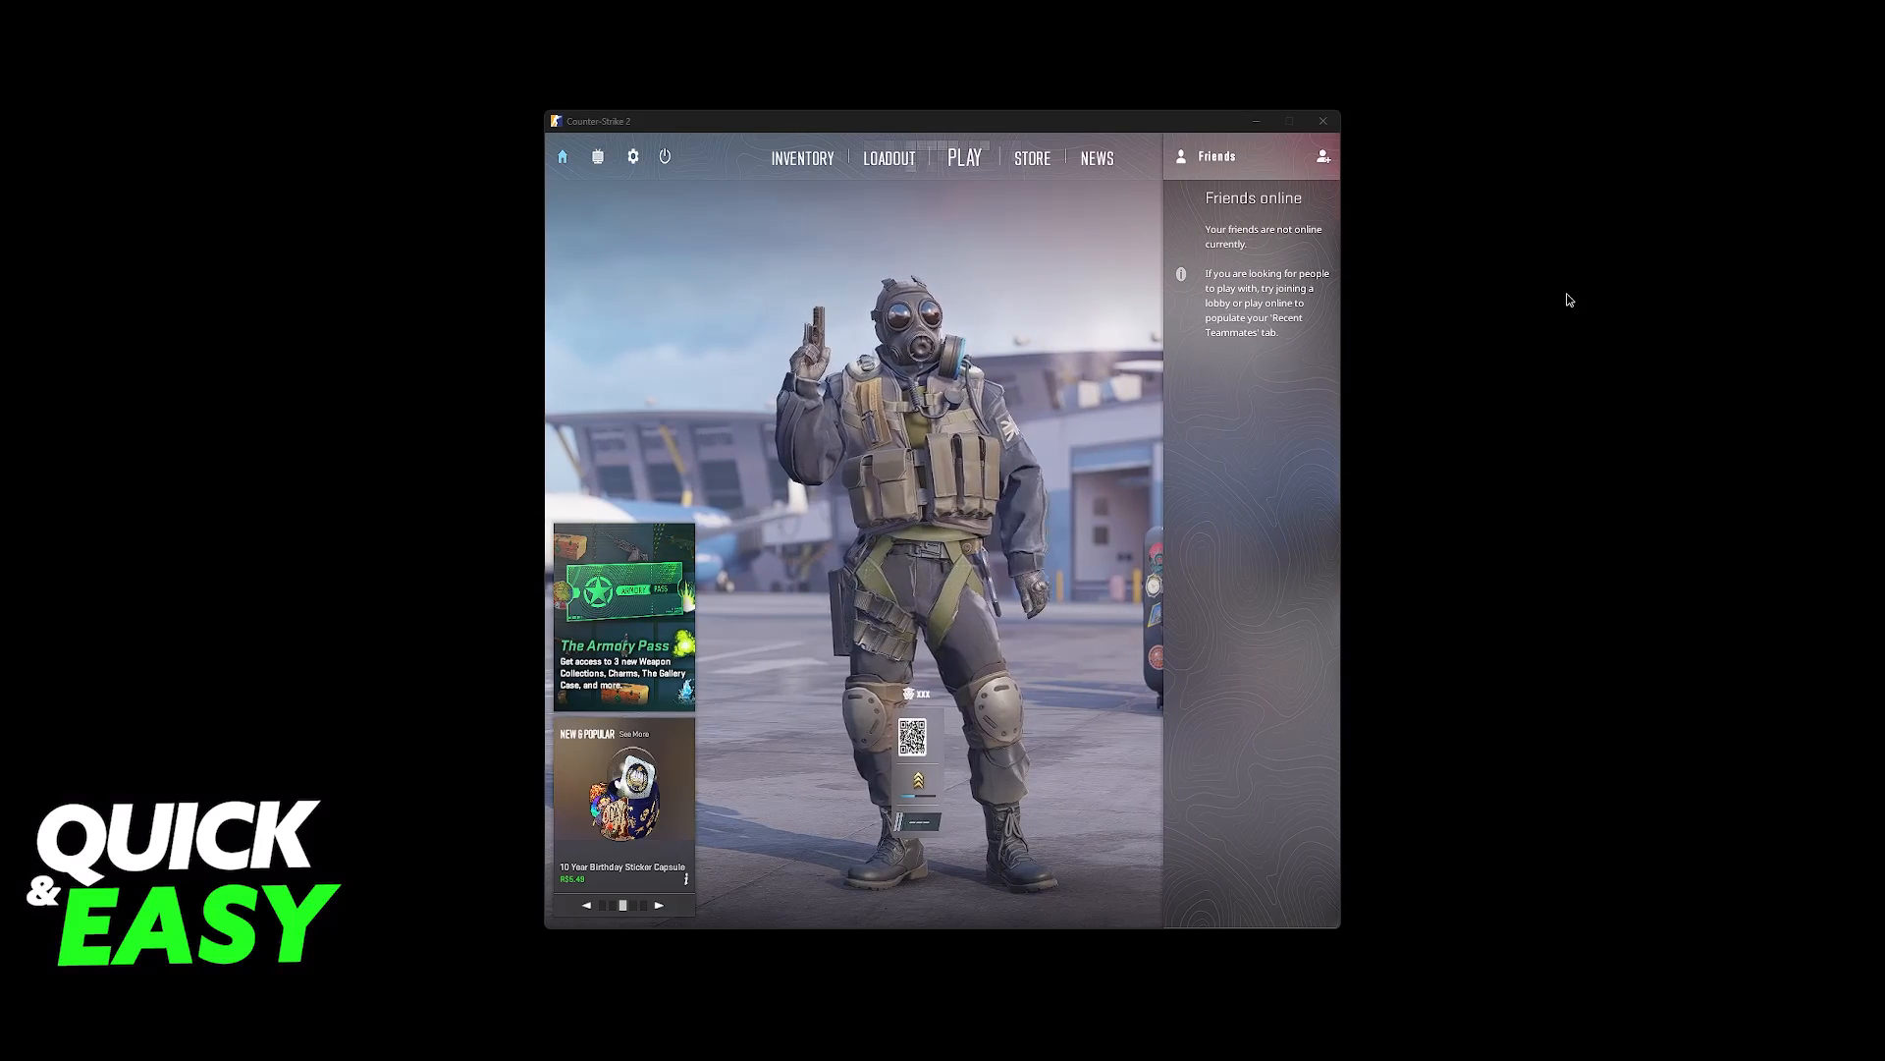
right_click(1563, 301)
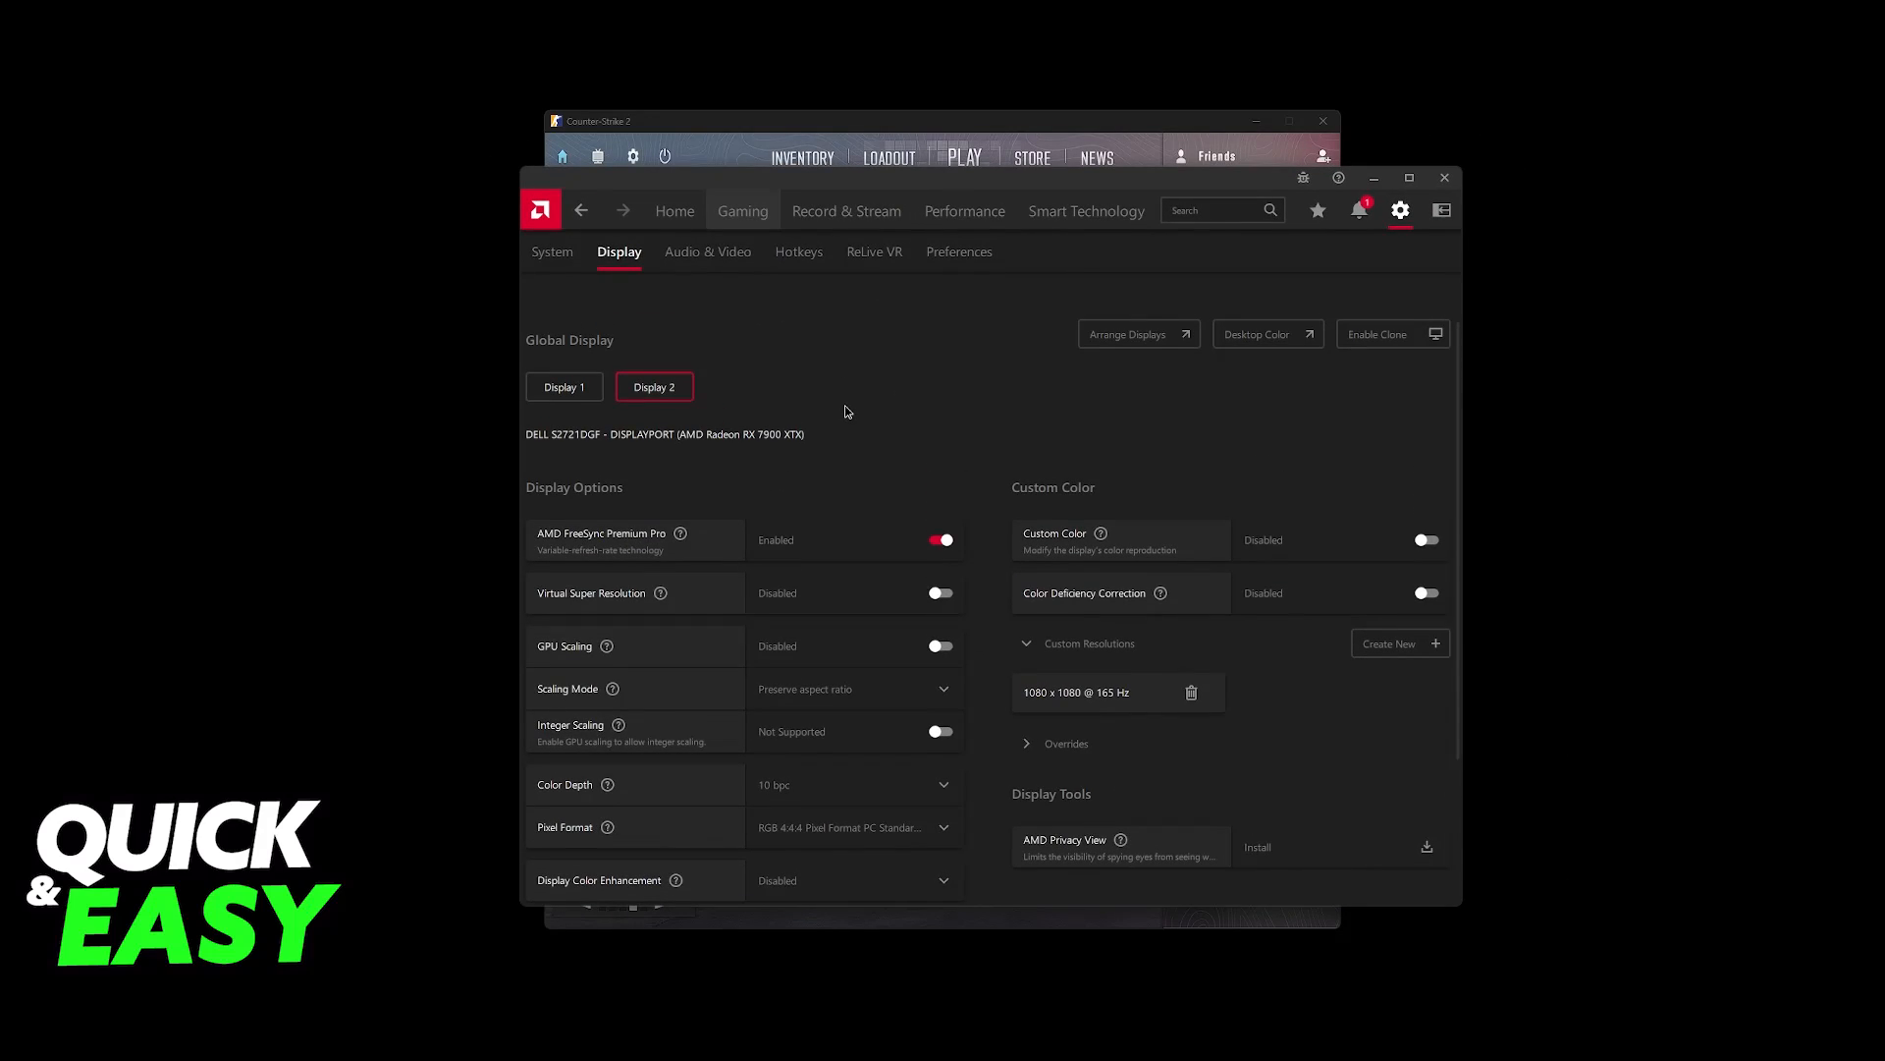
mouse_move(719, 399)
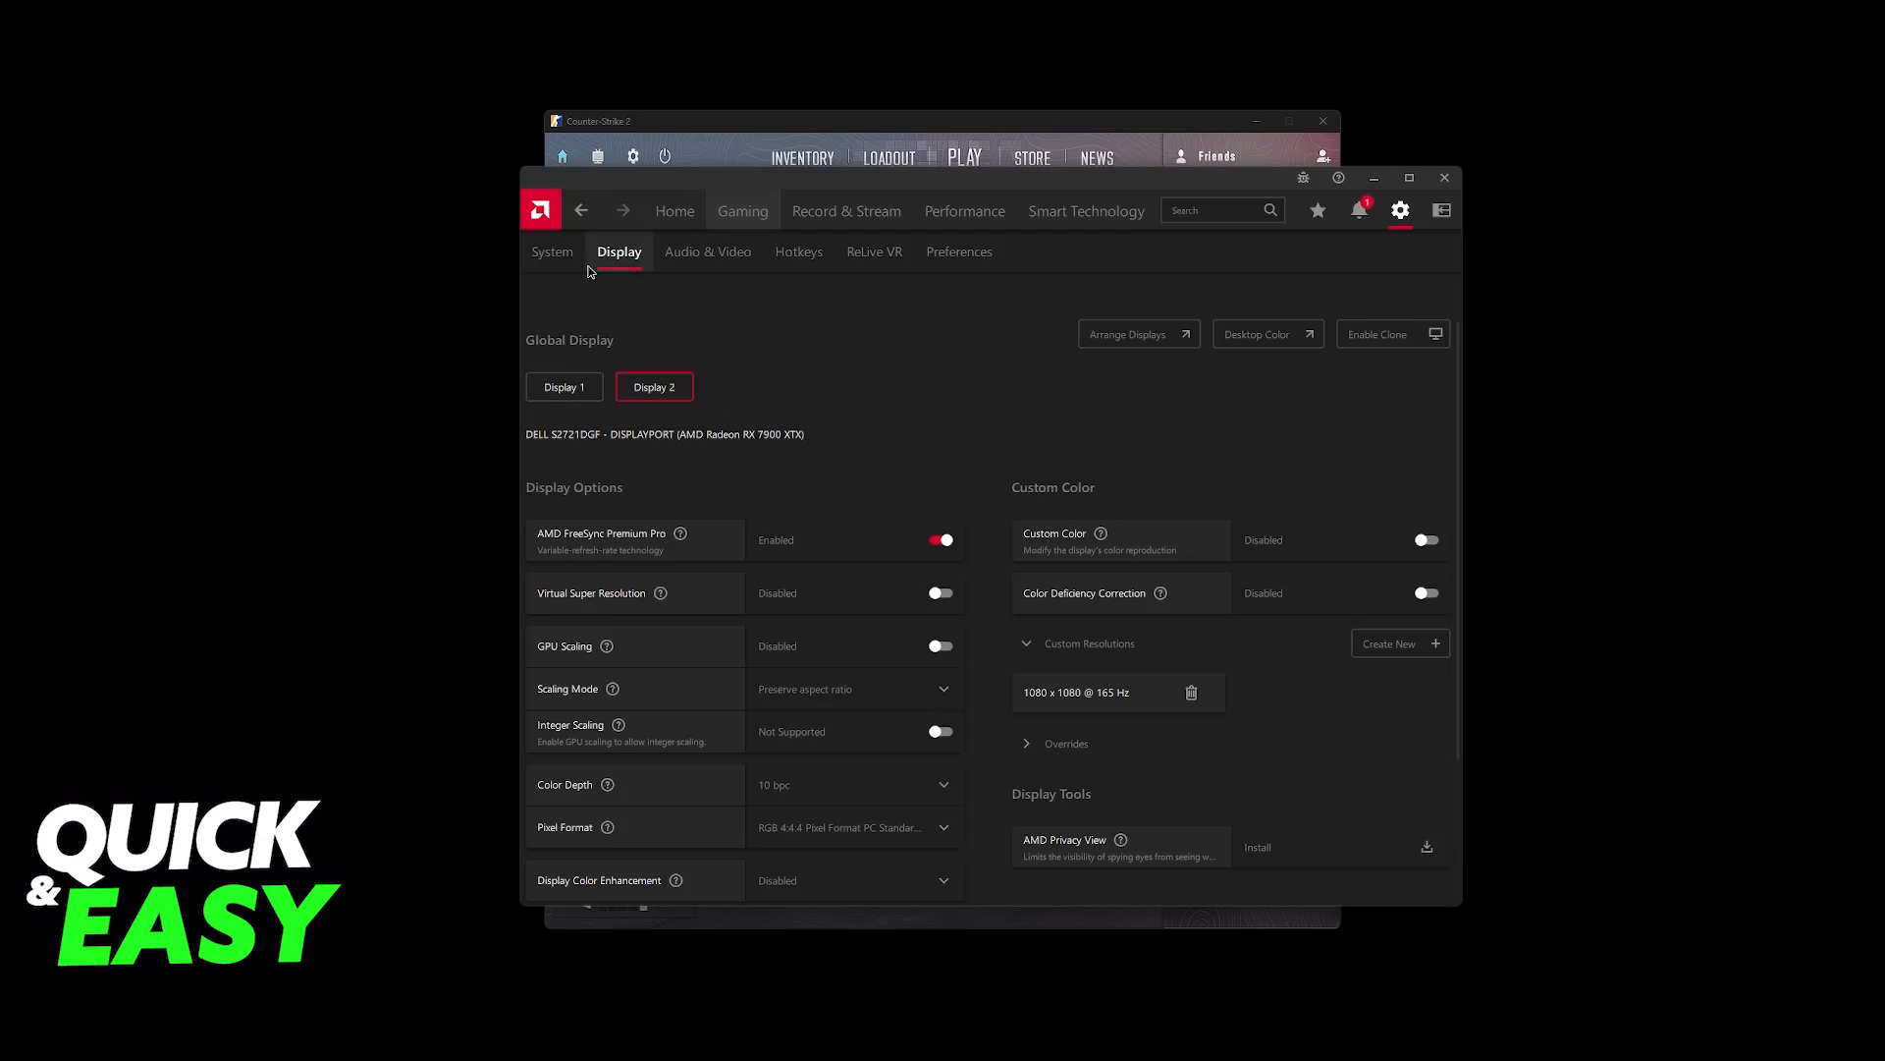
mouse_move(619, 265)
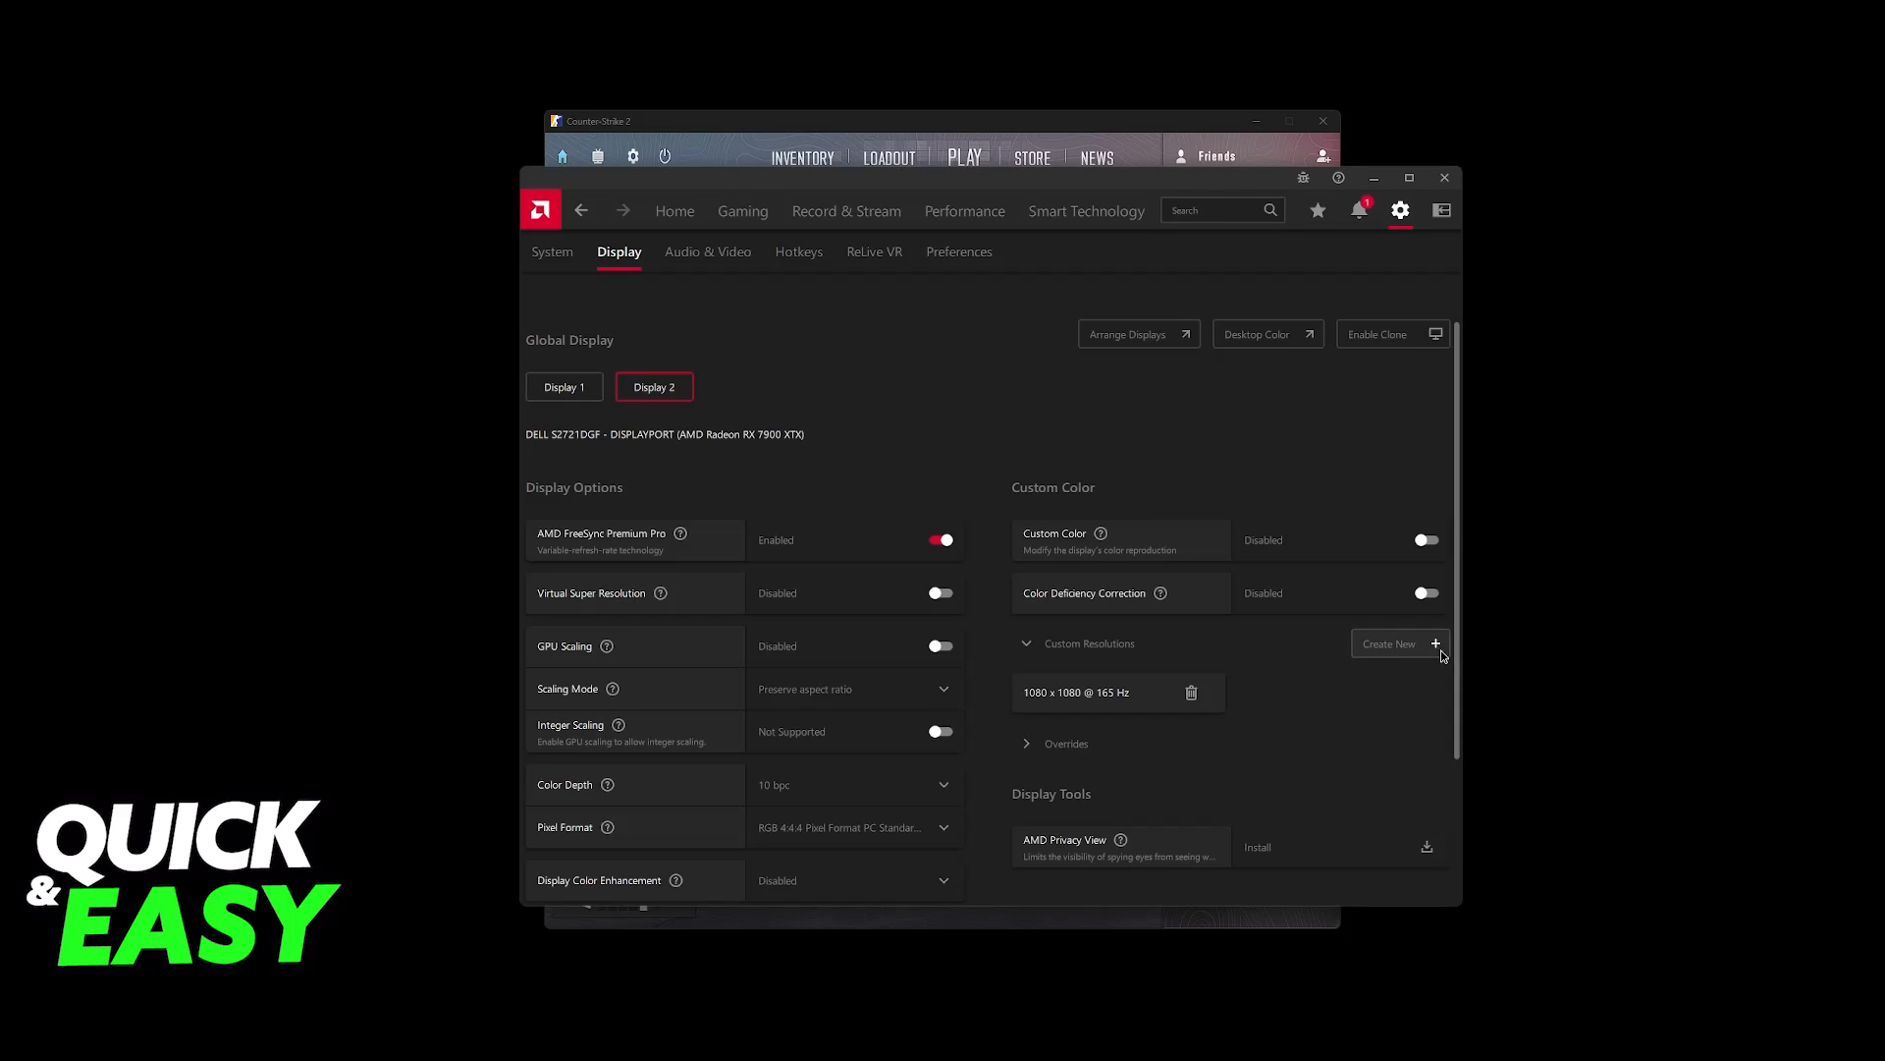
Start a new custom resolution for Display 2 in AMD Adrenalin.
click(1393, 644)
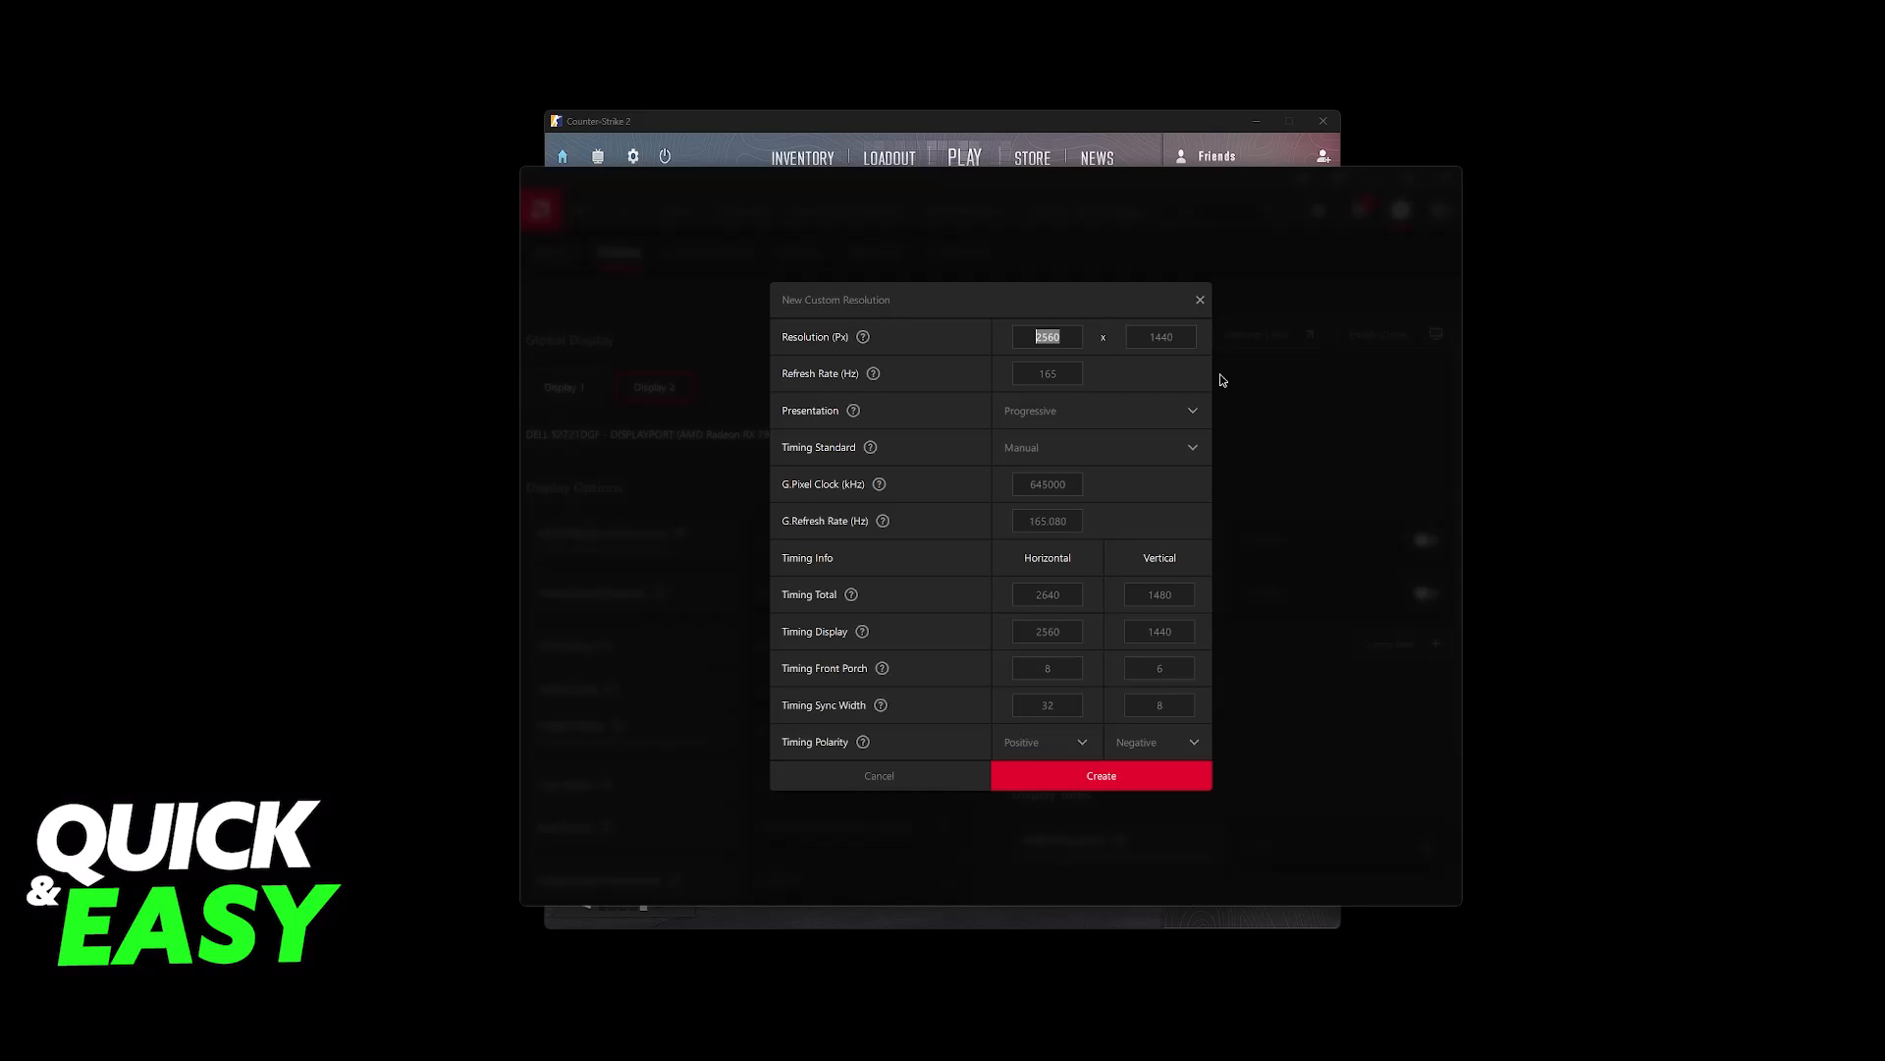
Enter 1080 as the custom resolution and timing display, then dismiss the form.
text(1080)
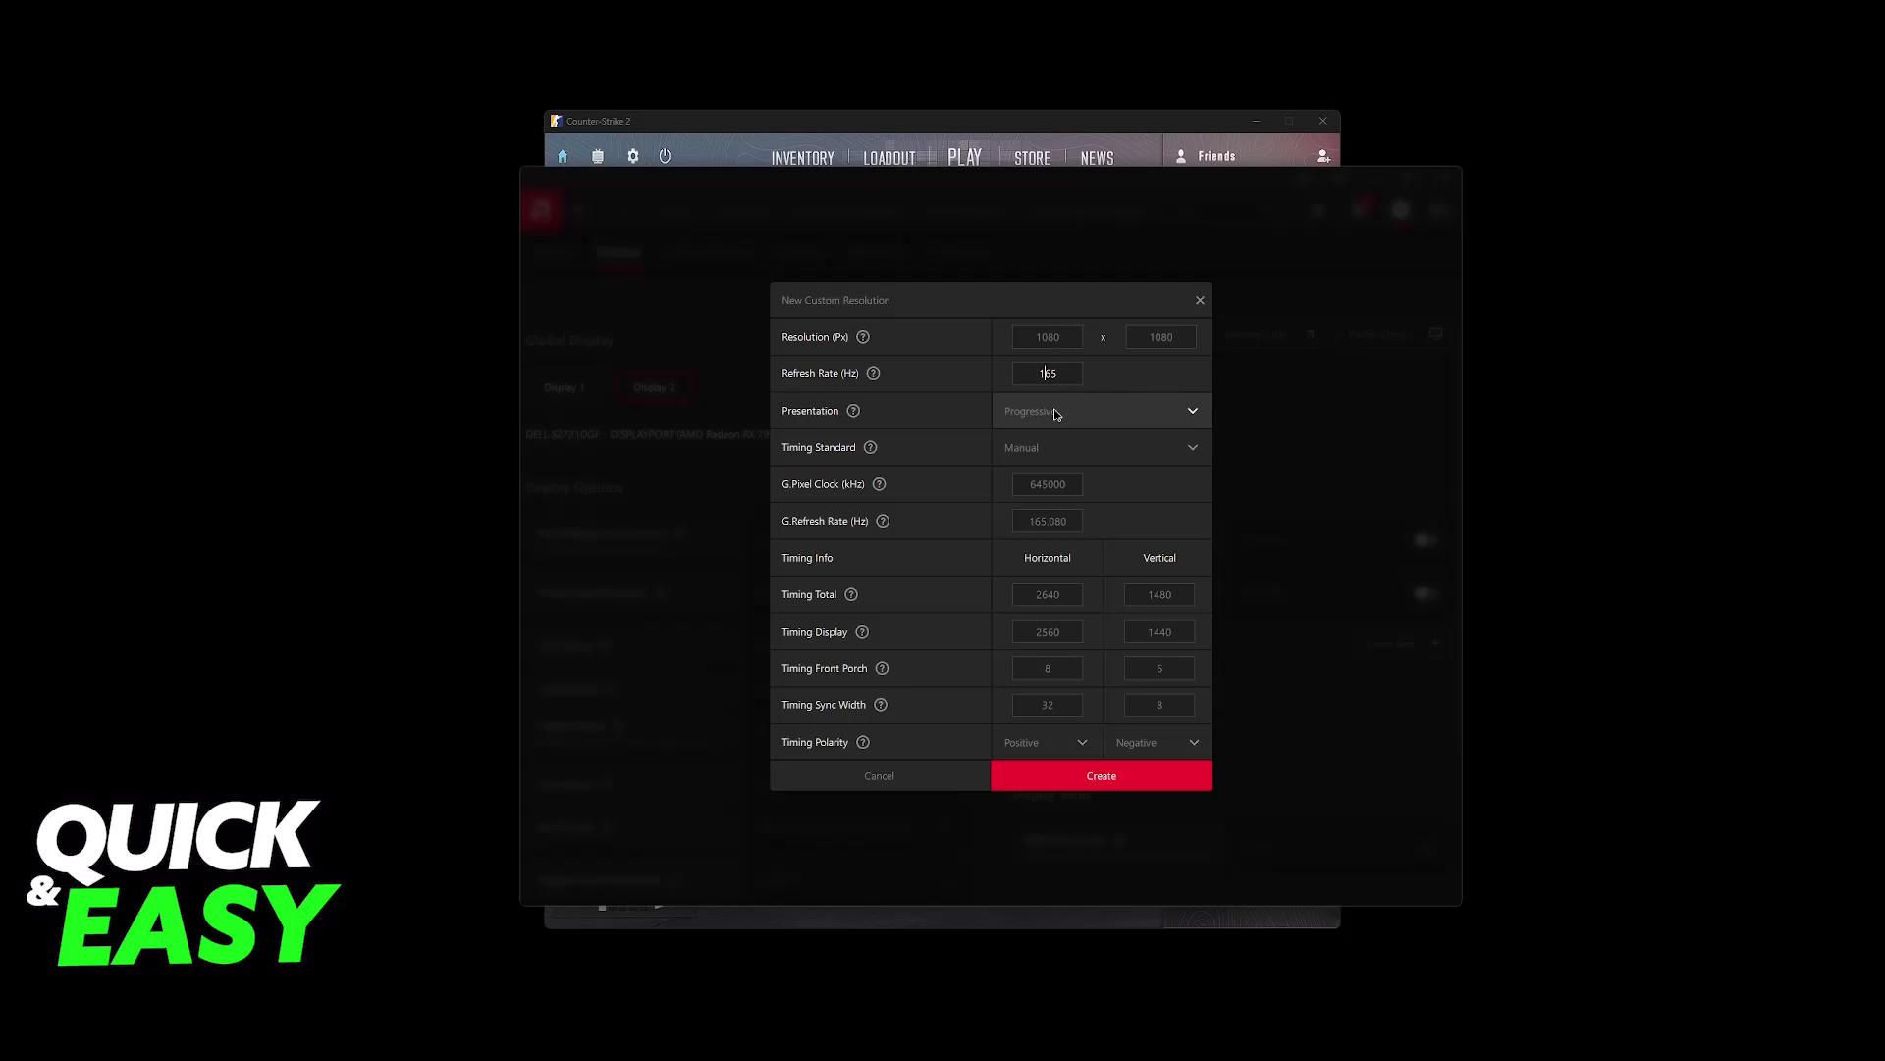
mouse_move(1002, 576)
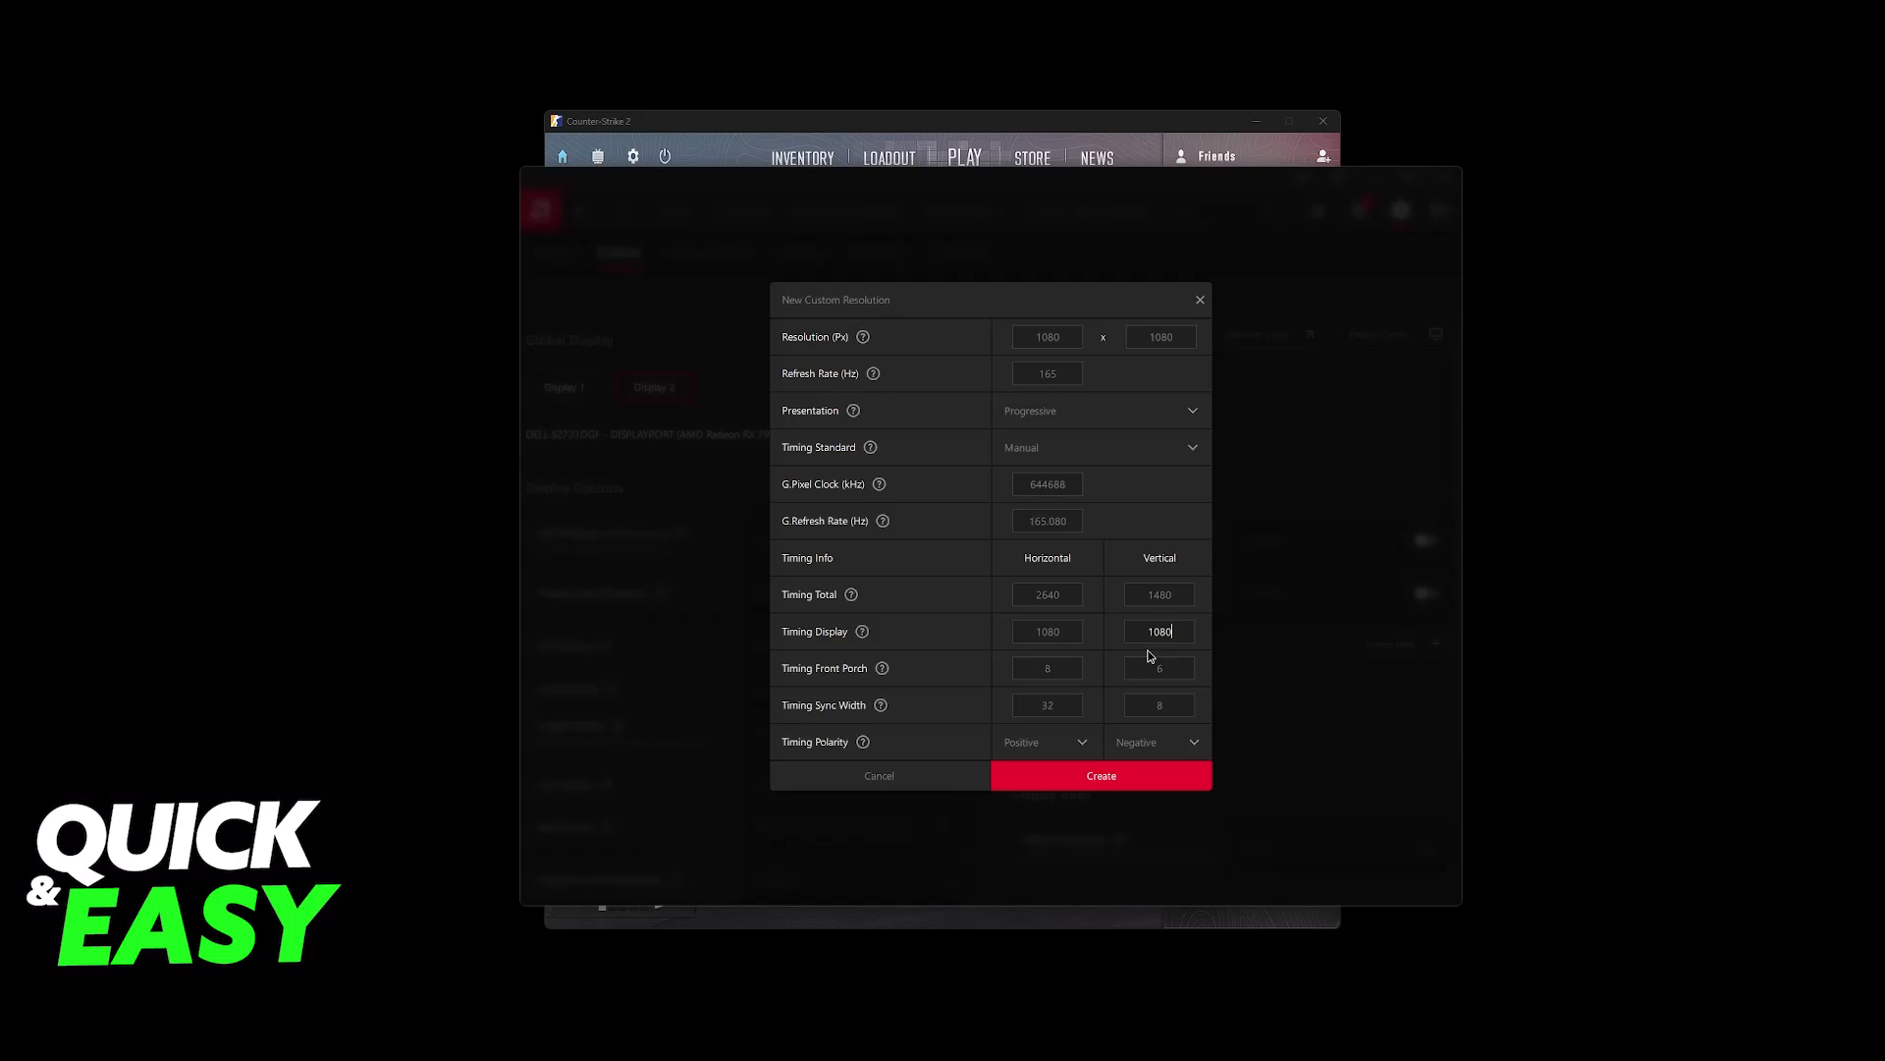
mouse_move(937, 610)
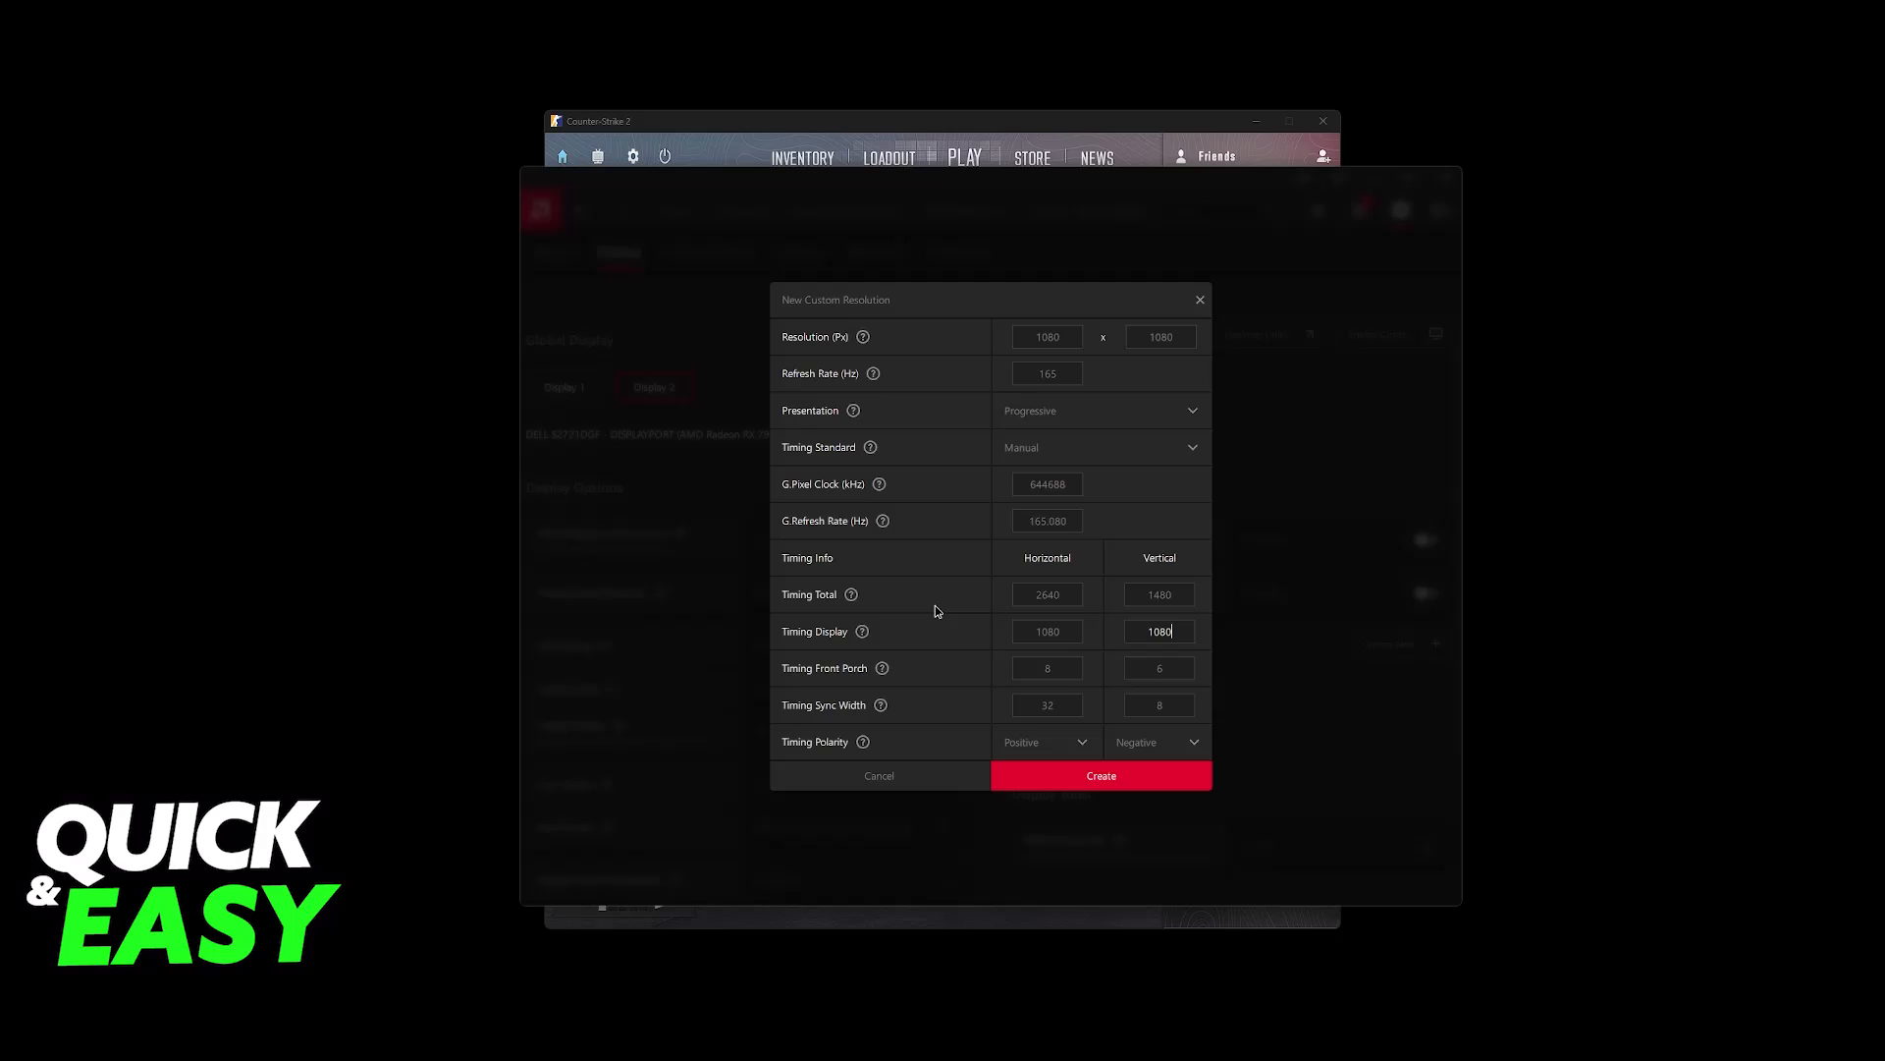
mouse_move(863, 631)
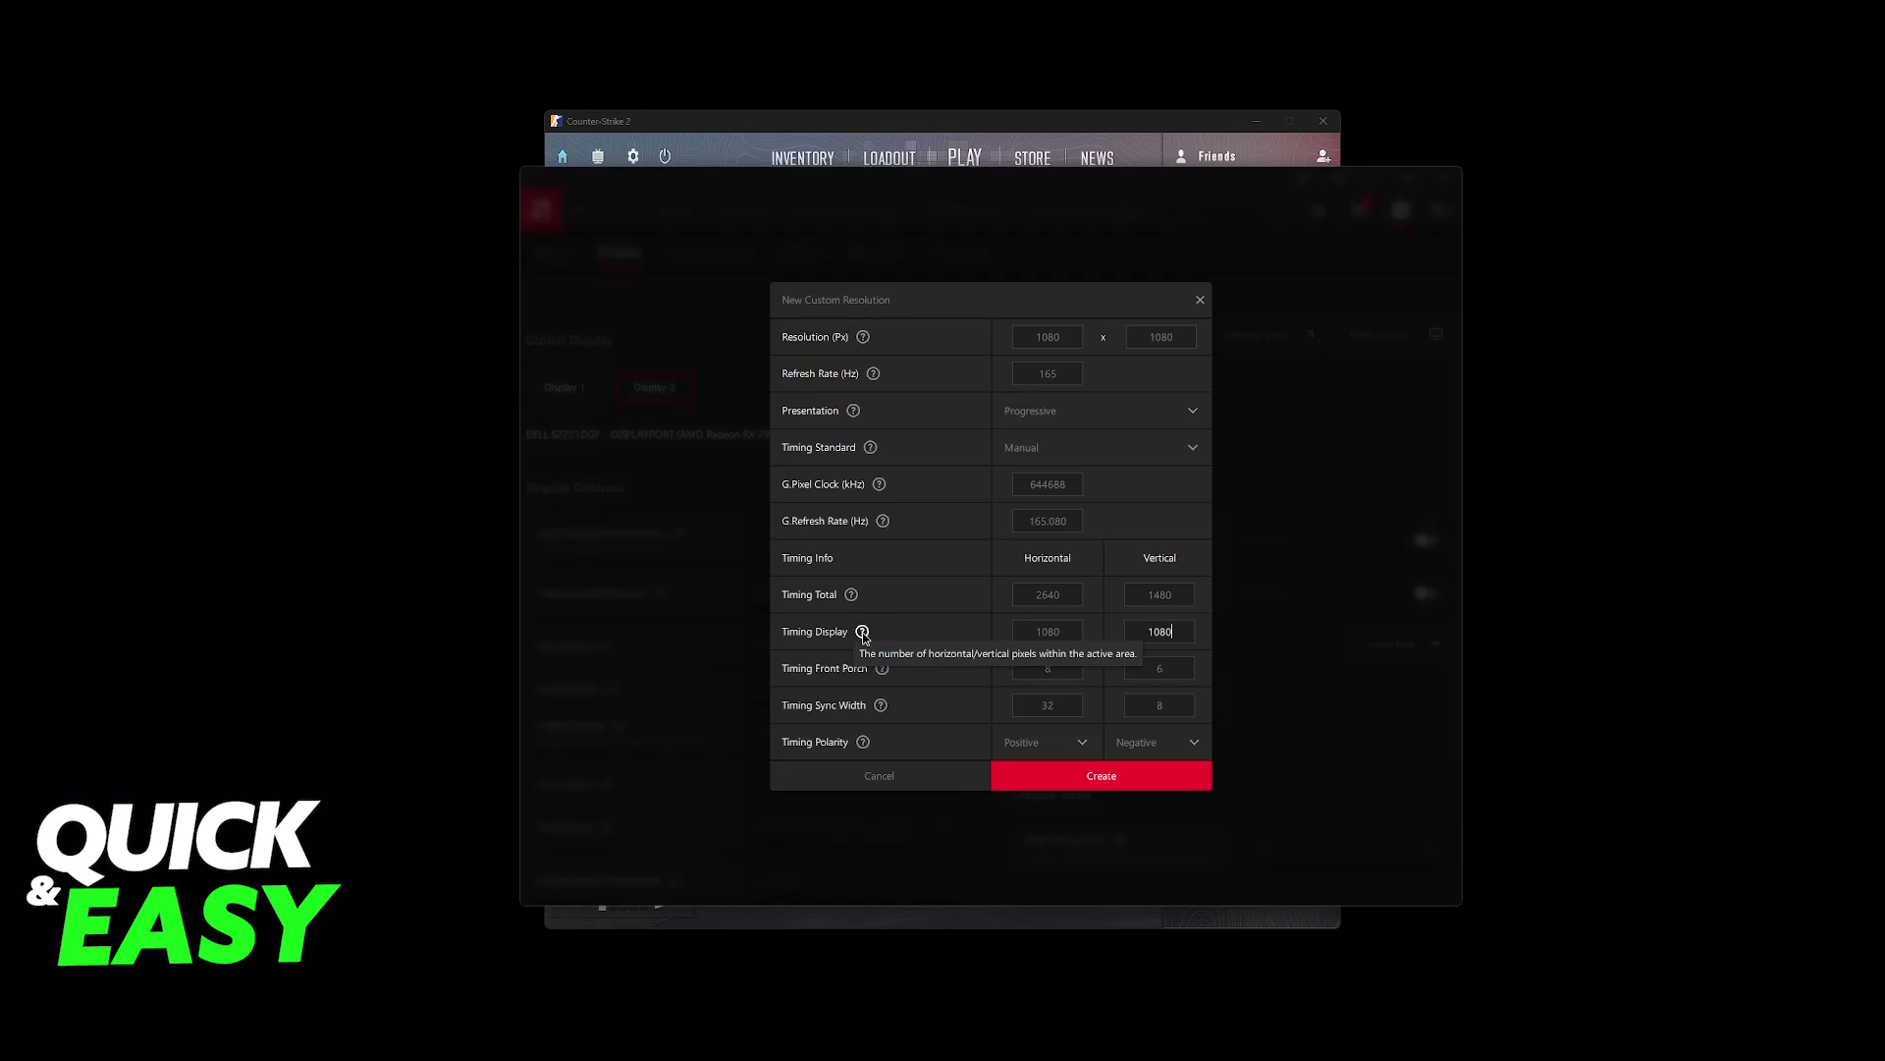
mouse_move(850, 593)
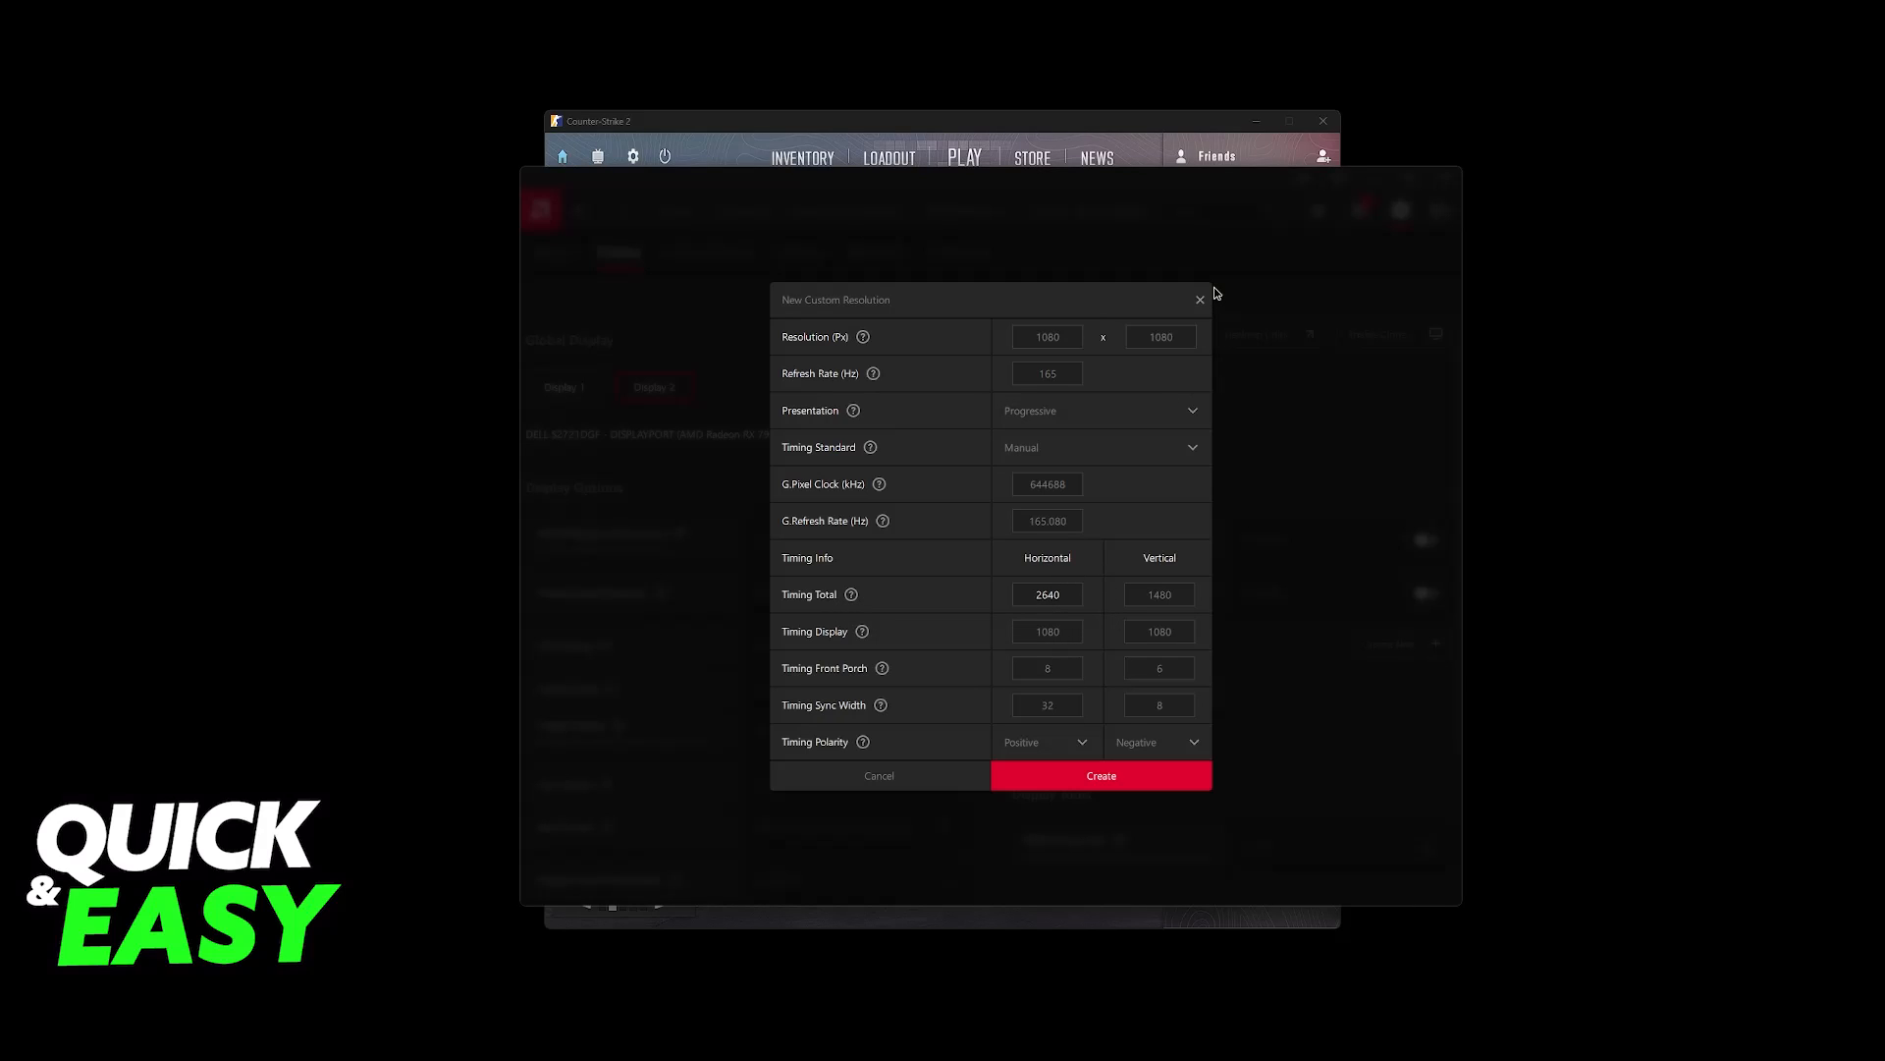
click(1100, 774)
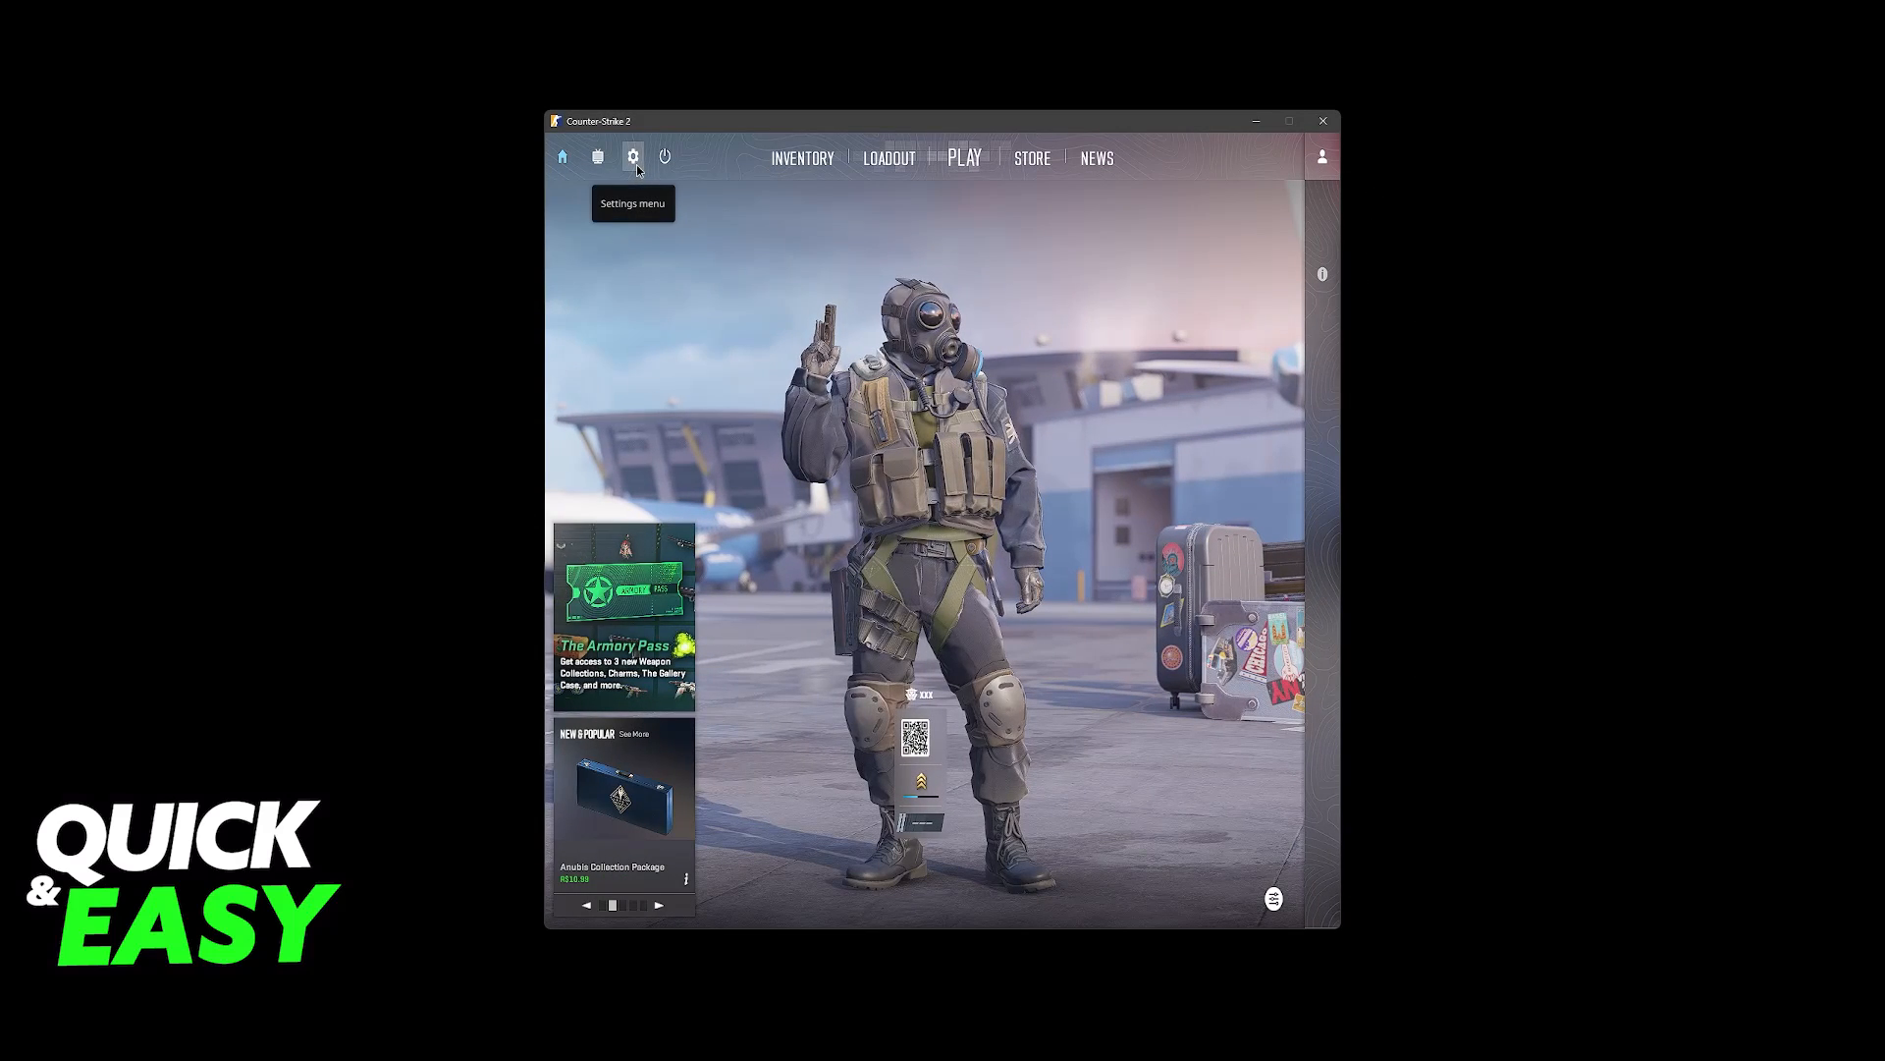
Confirm CS2 video settings remain Windowed, 16:10 and 1080x1080.
click(633, 157)
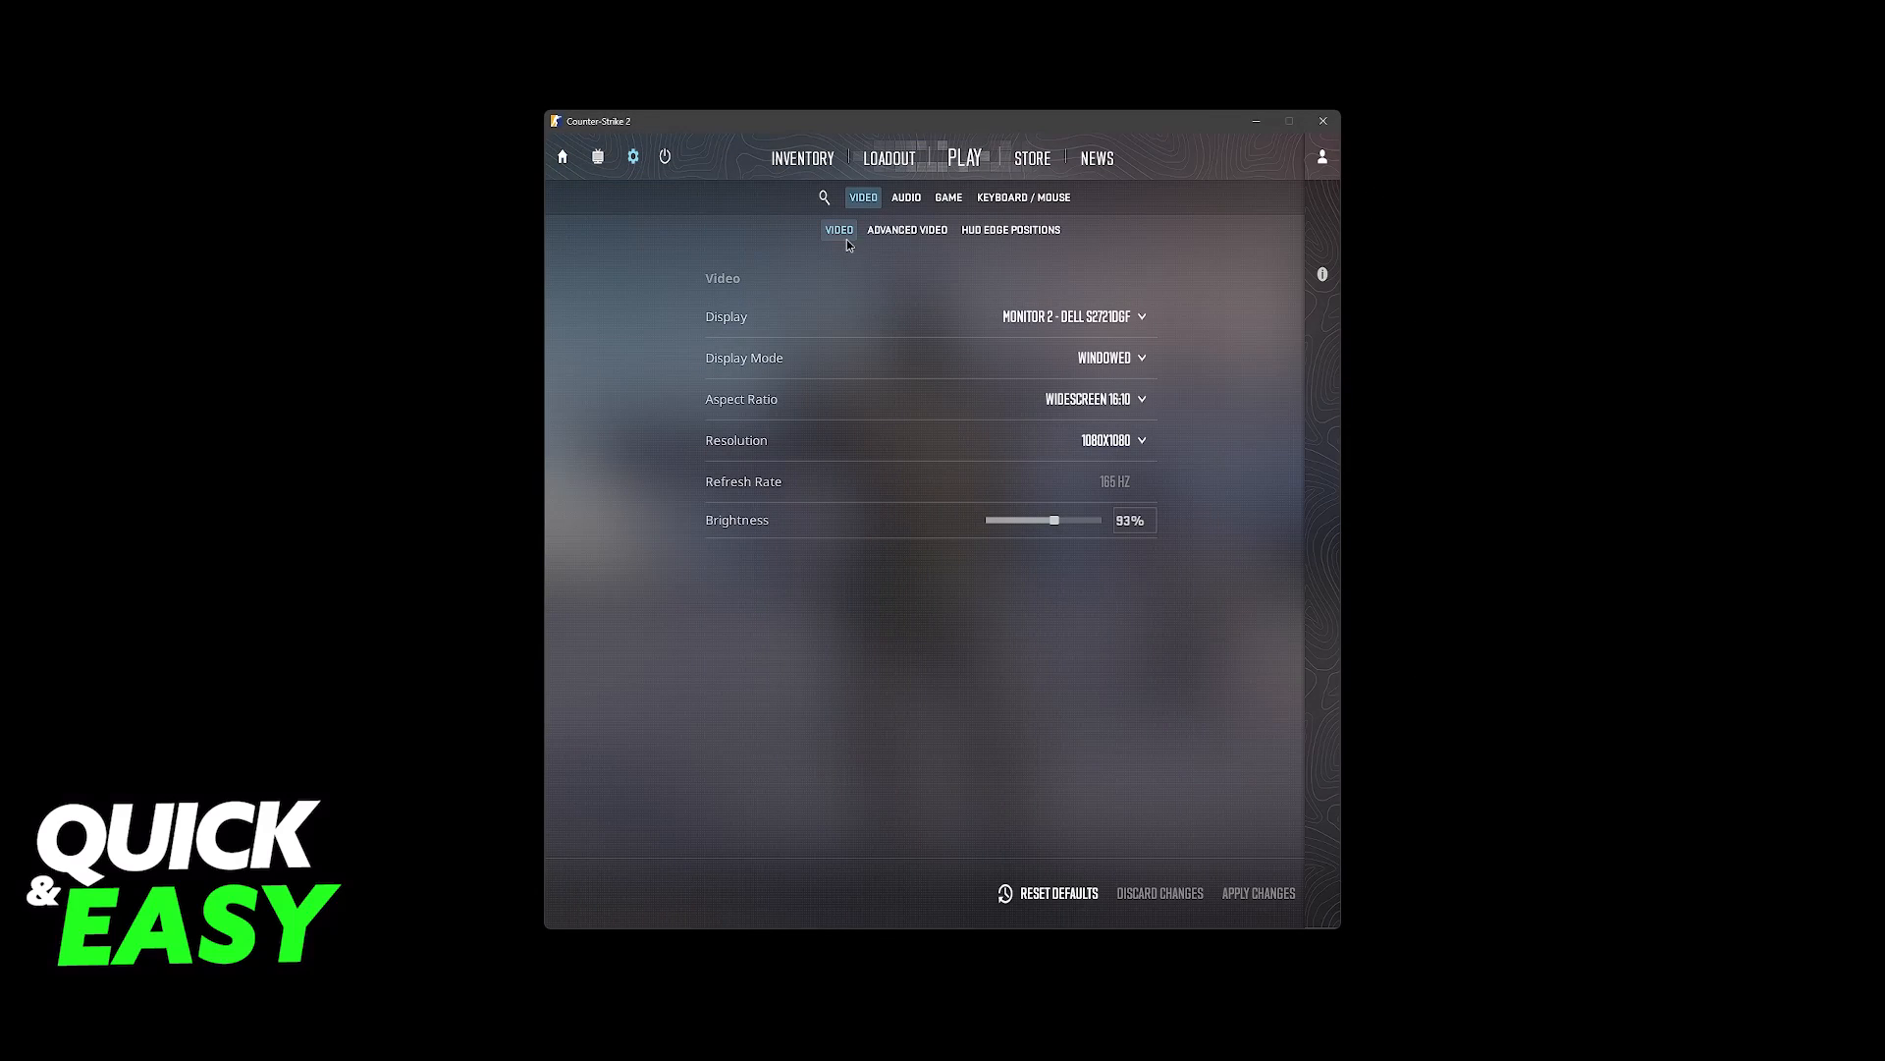
click(1106, 357)
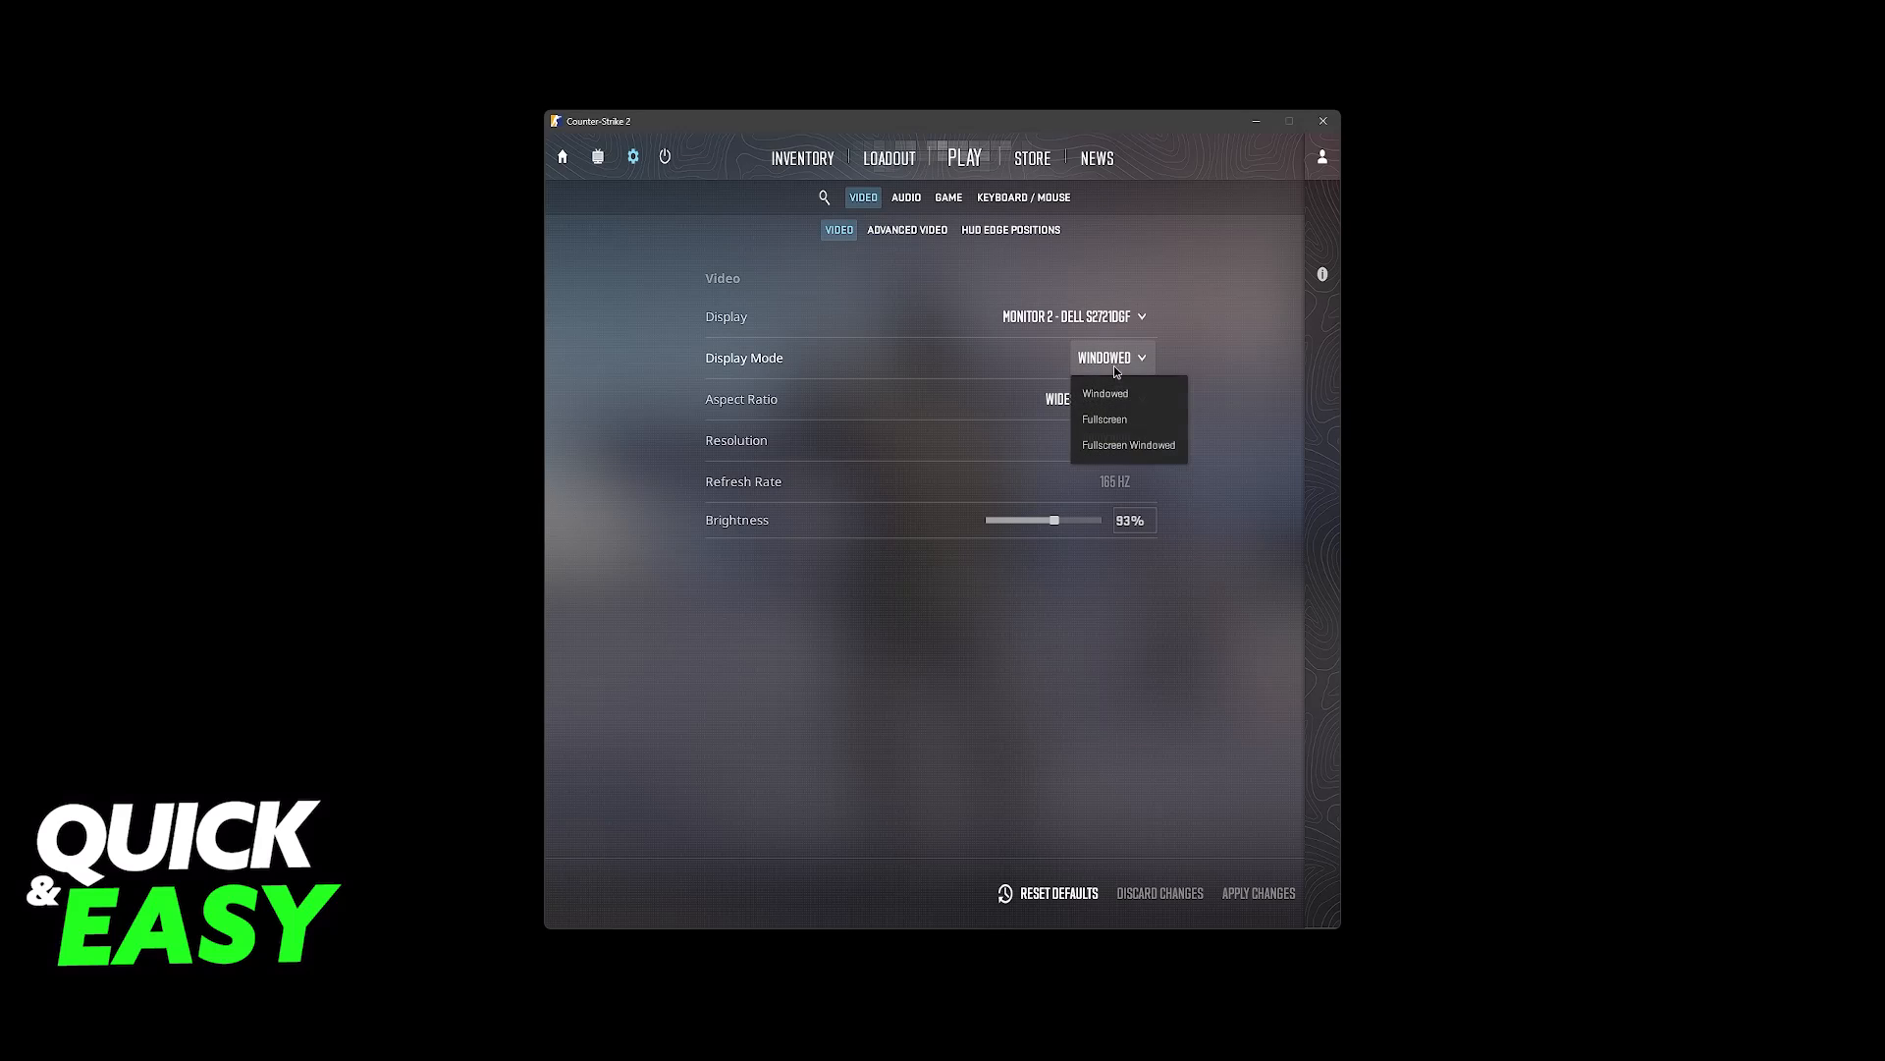
click(1104, 393)
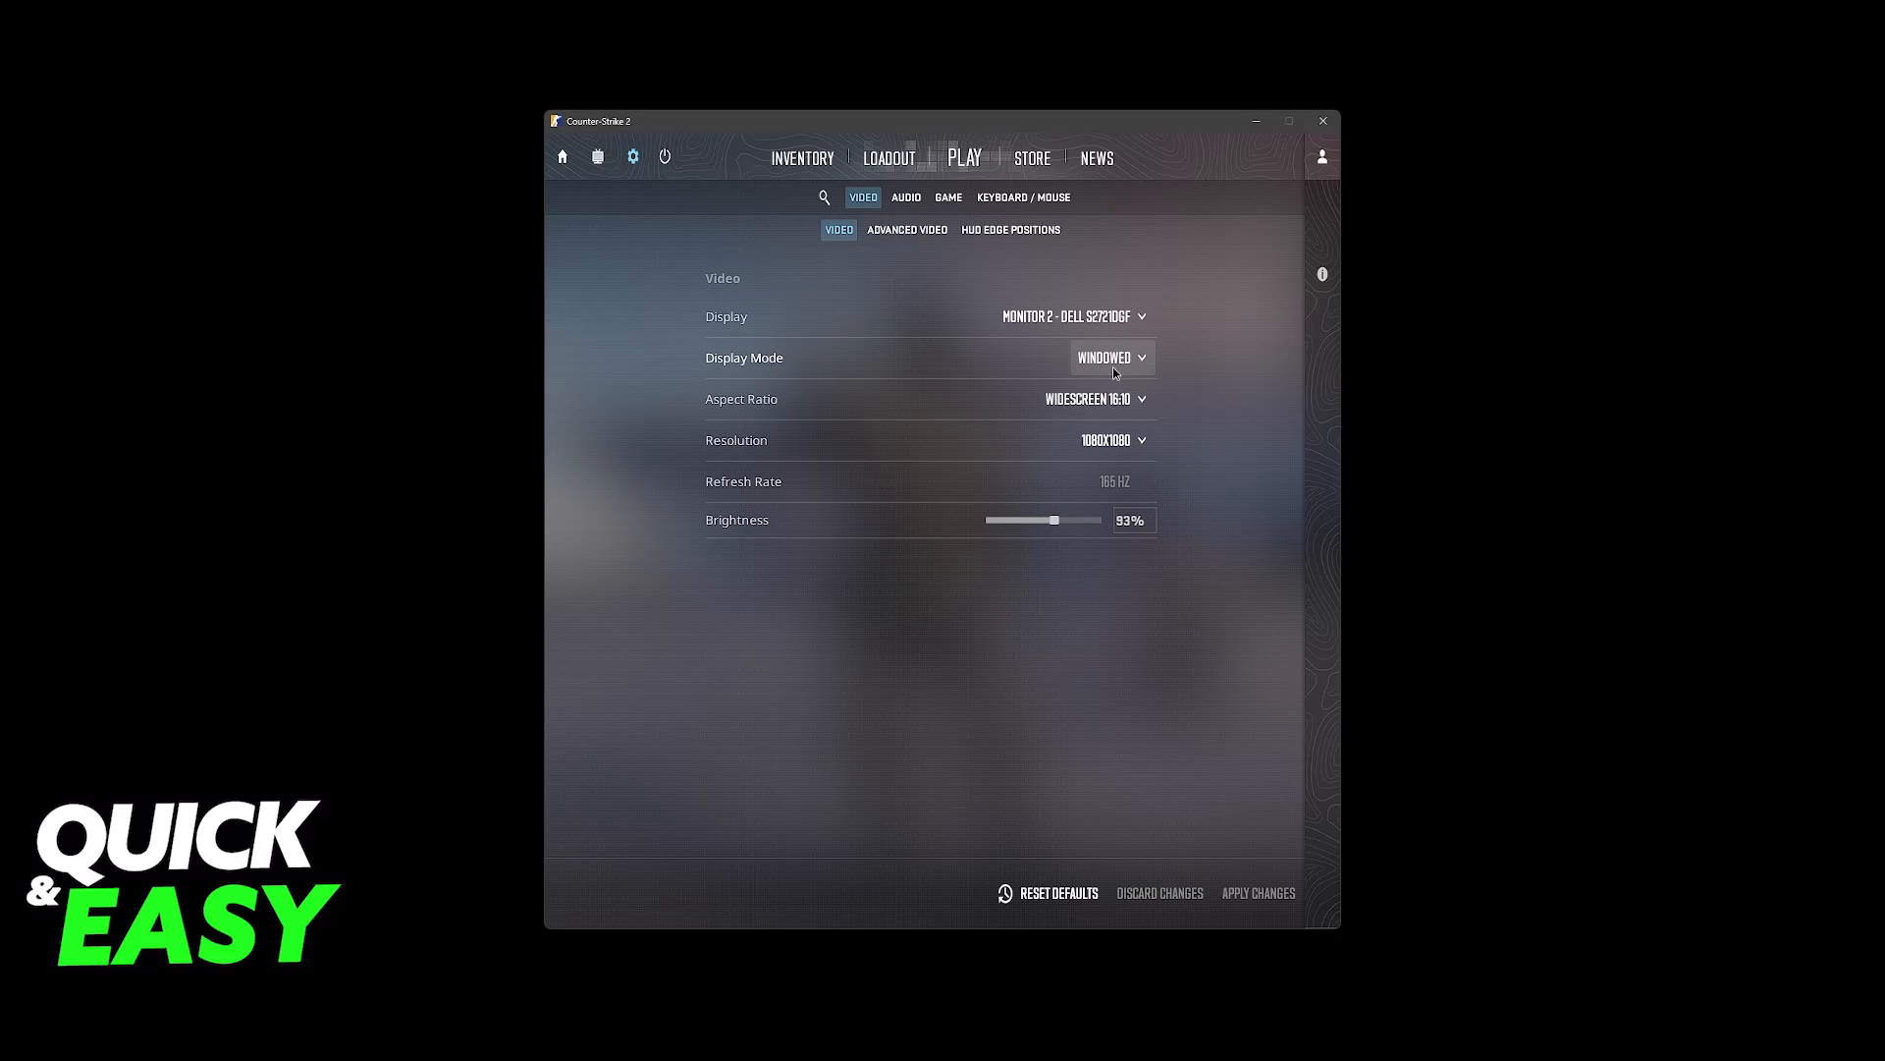
click(1094, 398)
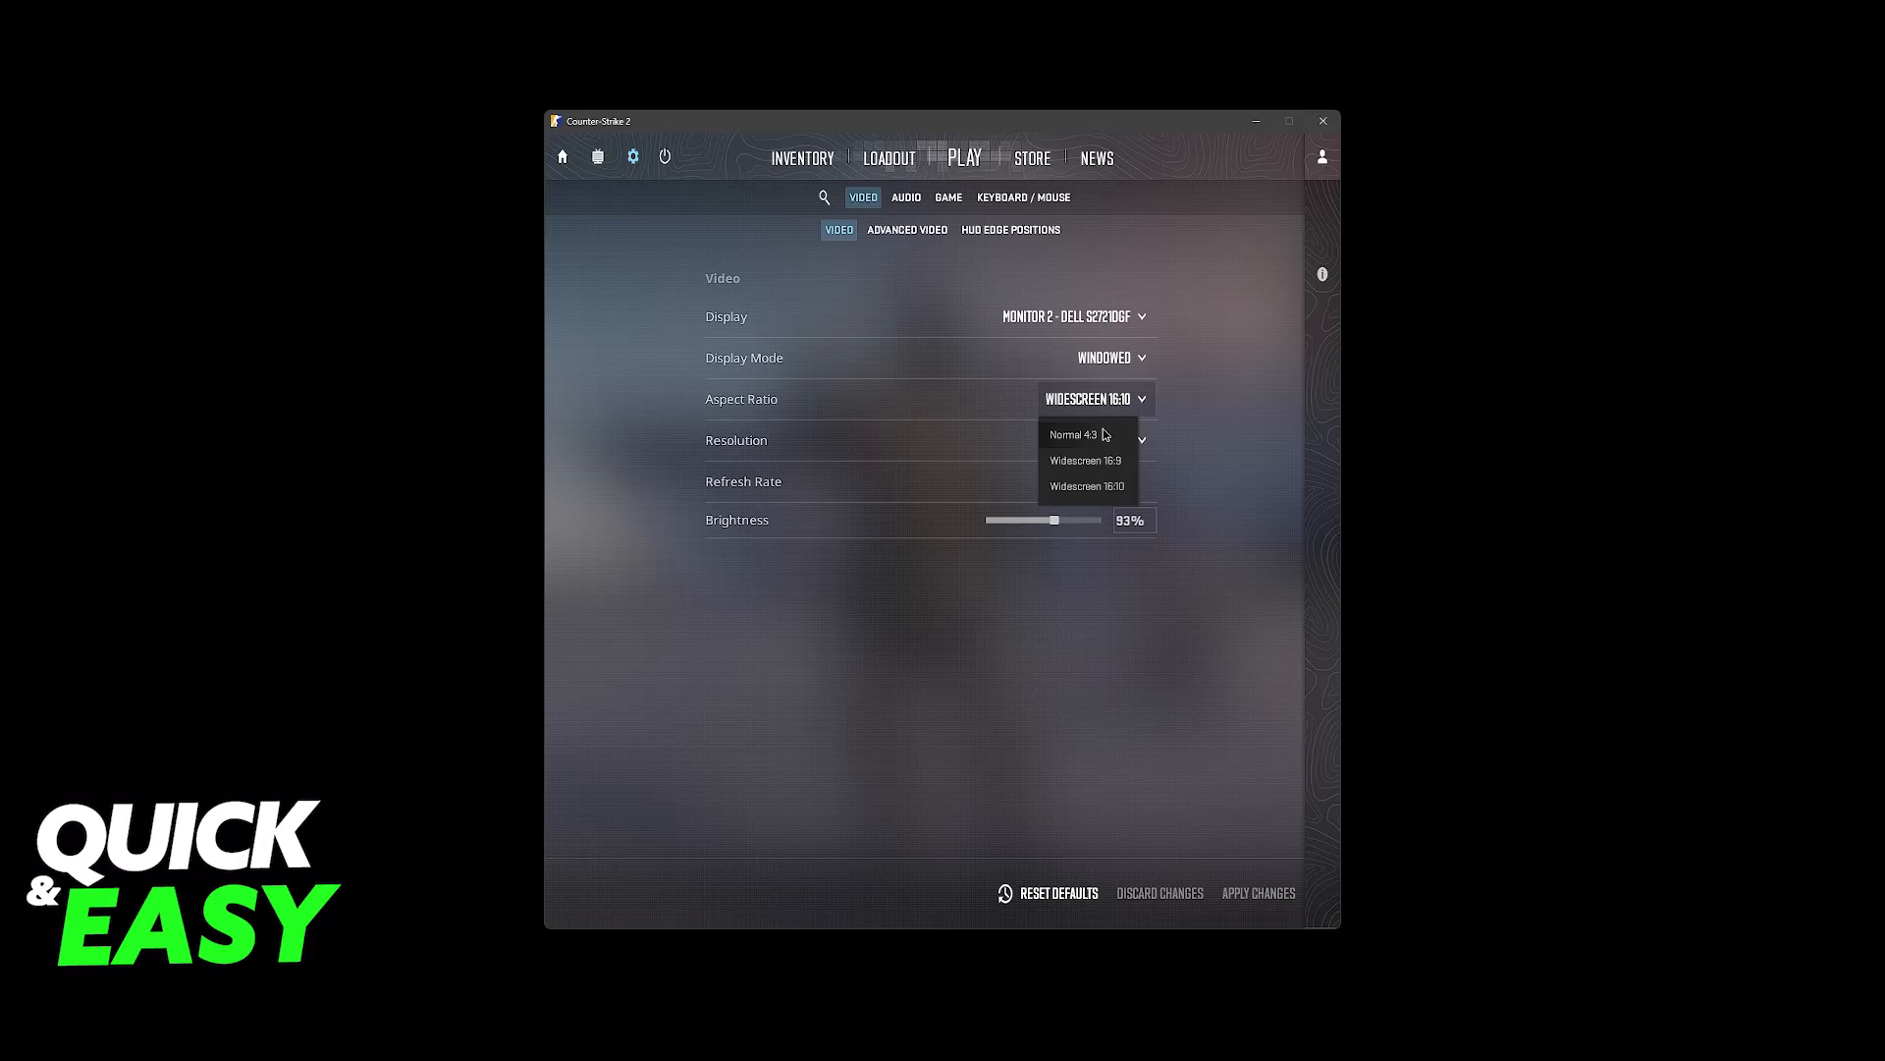
click(1094, 438)
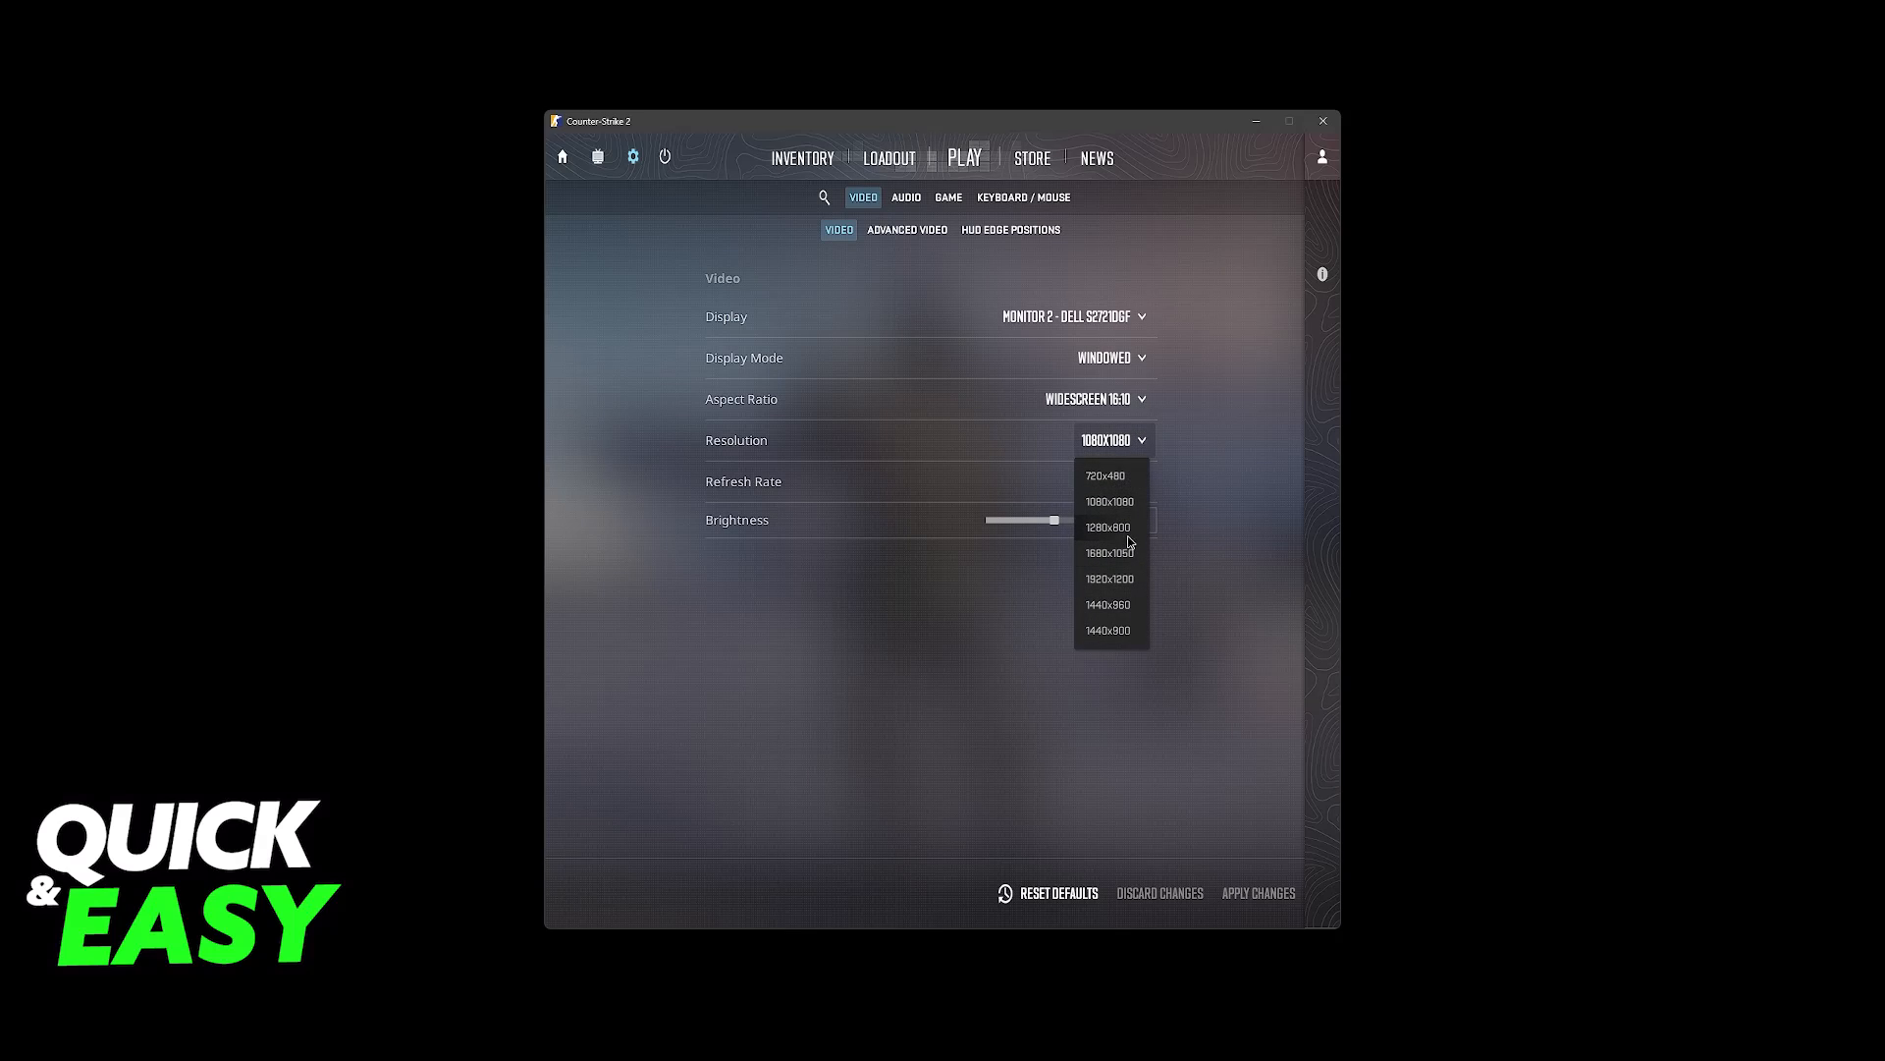
click(1092, 399)
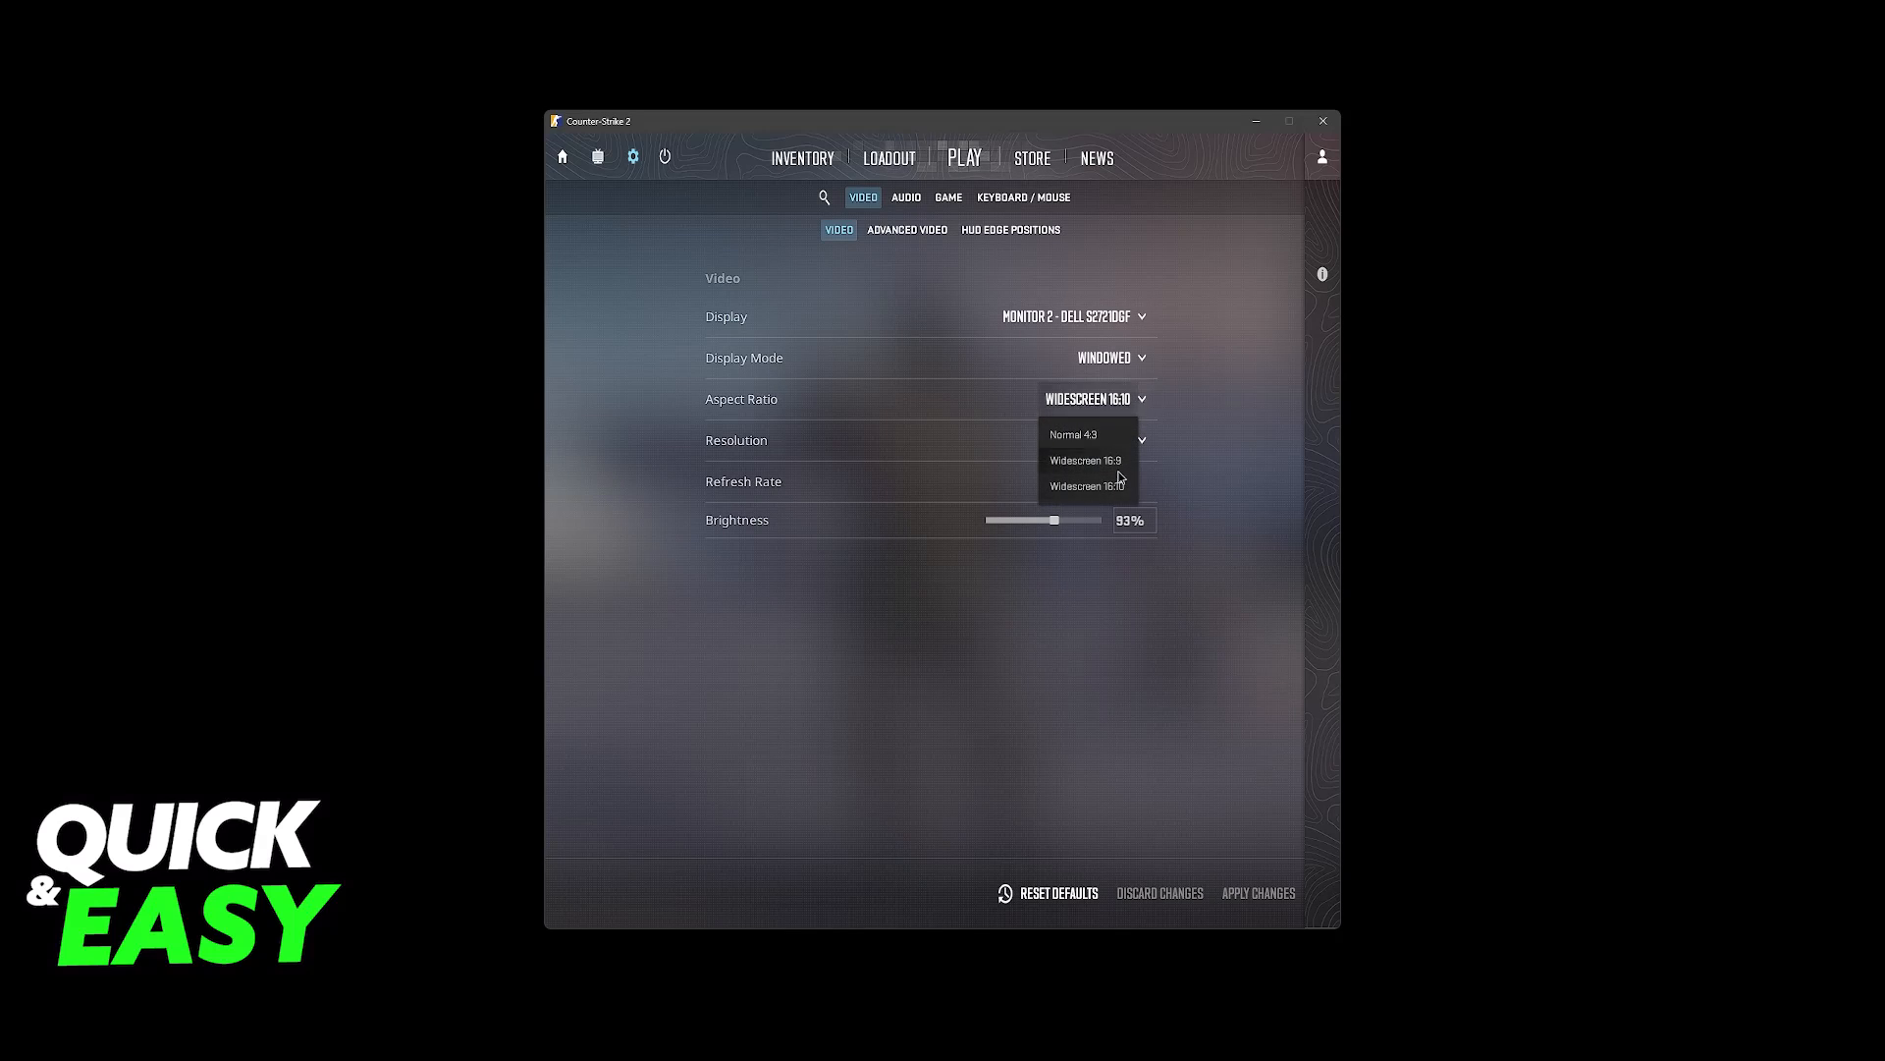
mouse_move(829, 277)
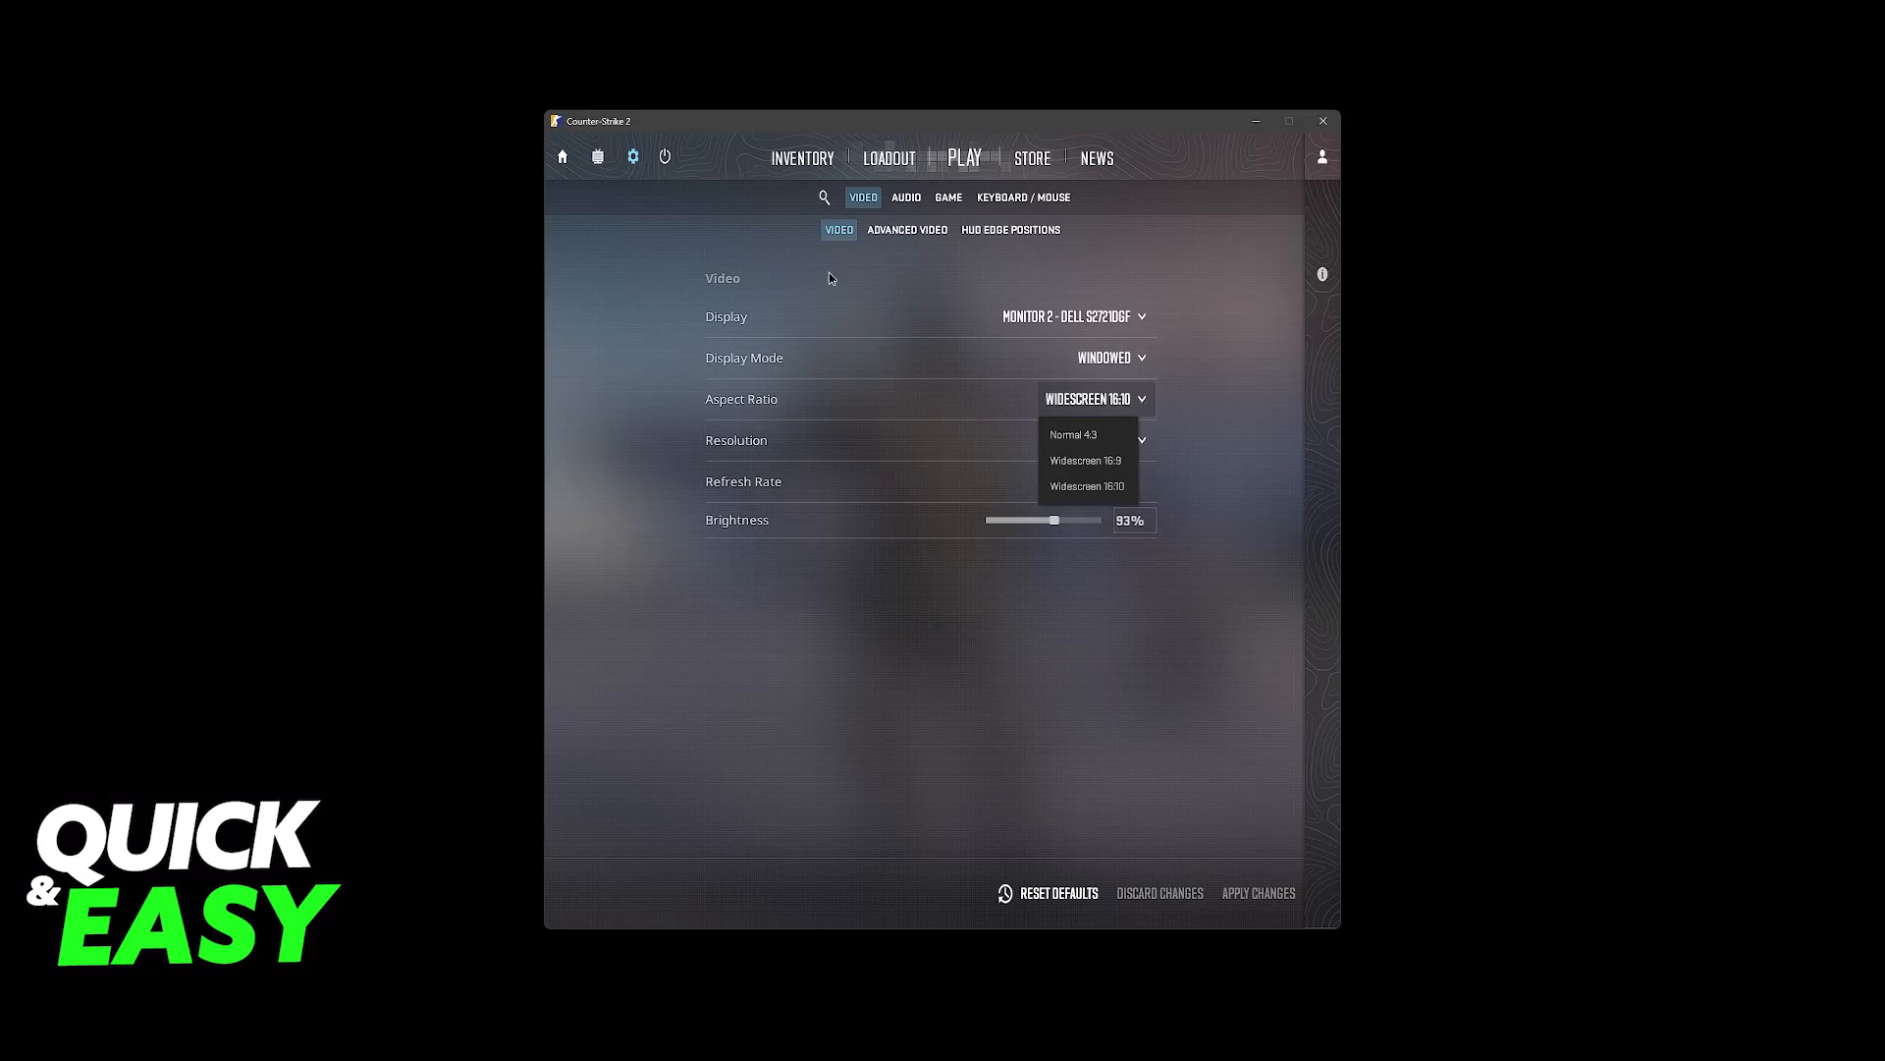
Go to the matchmaking map selection via PLAY.
click(963, 157)
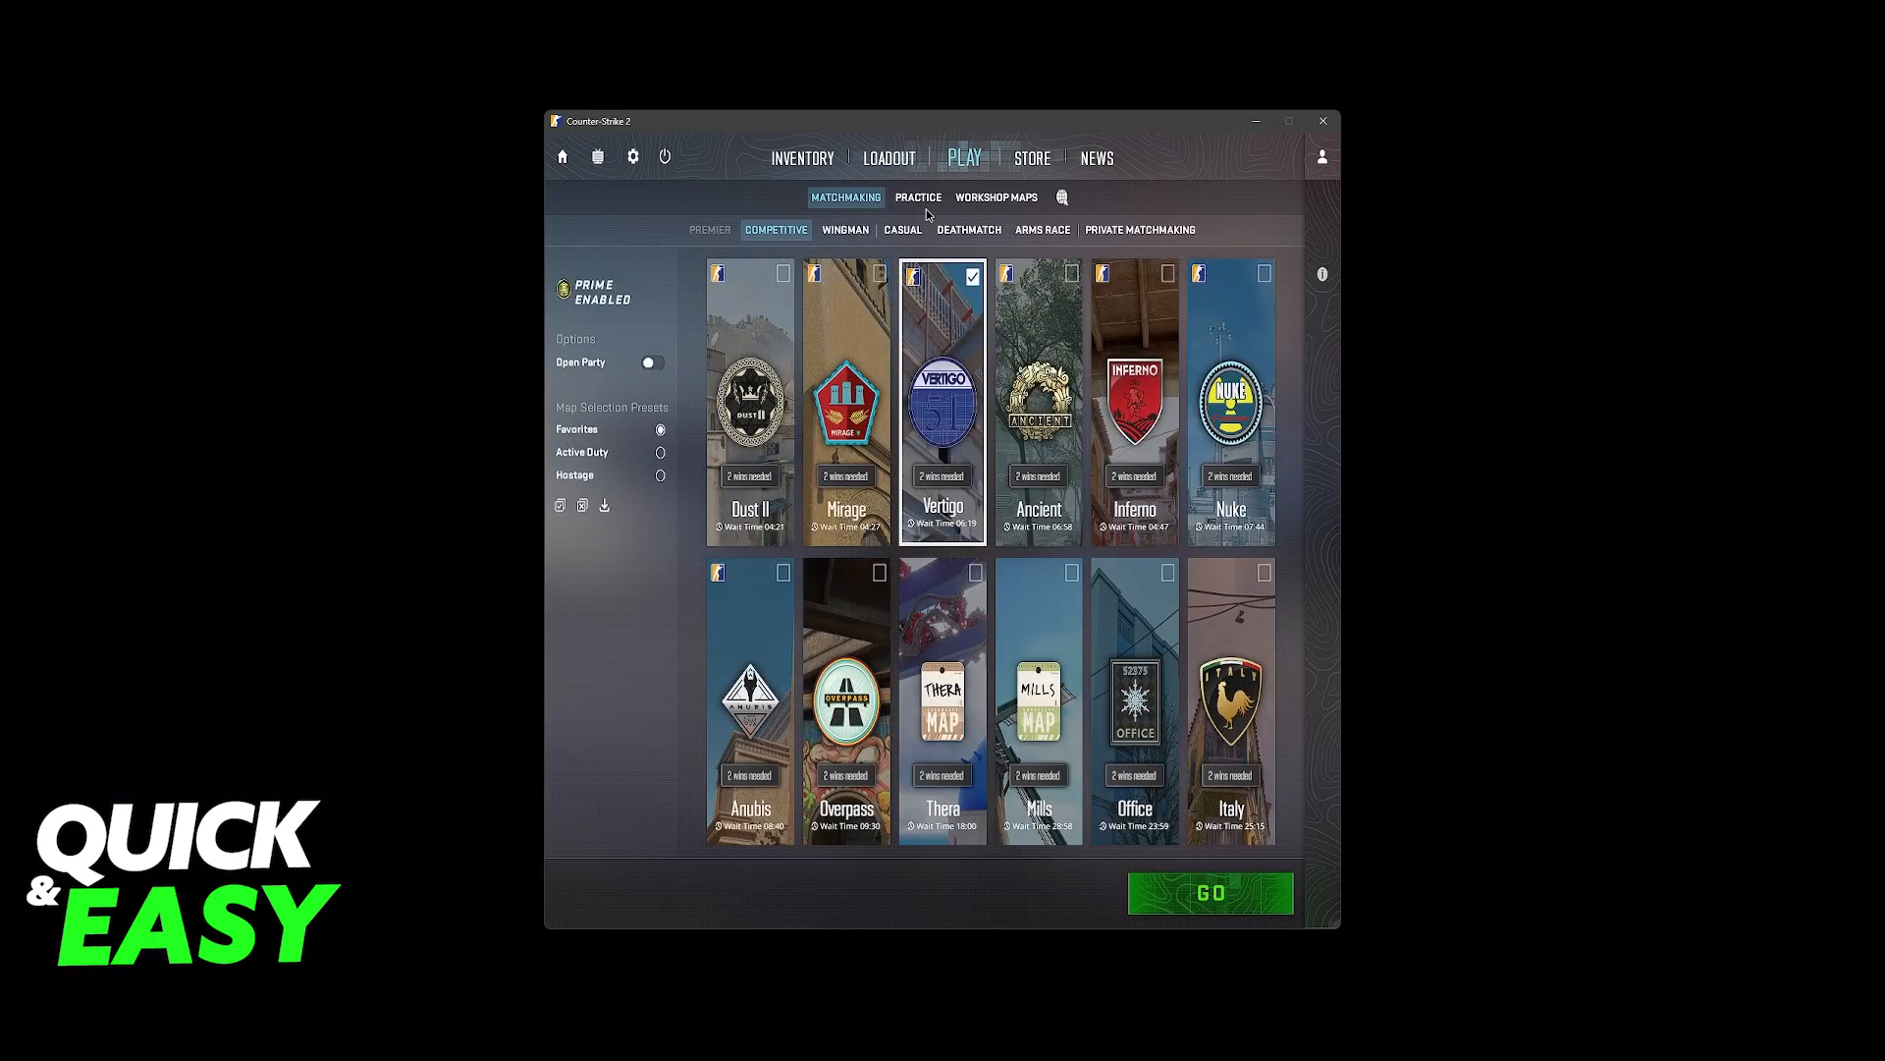
Choose Deathmatch mode to load a match on Dust II.
click(1210, 892)
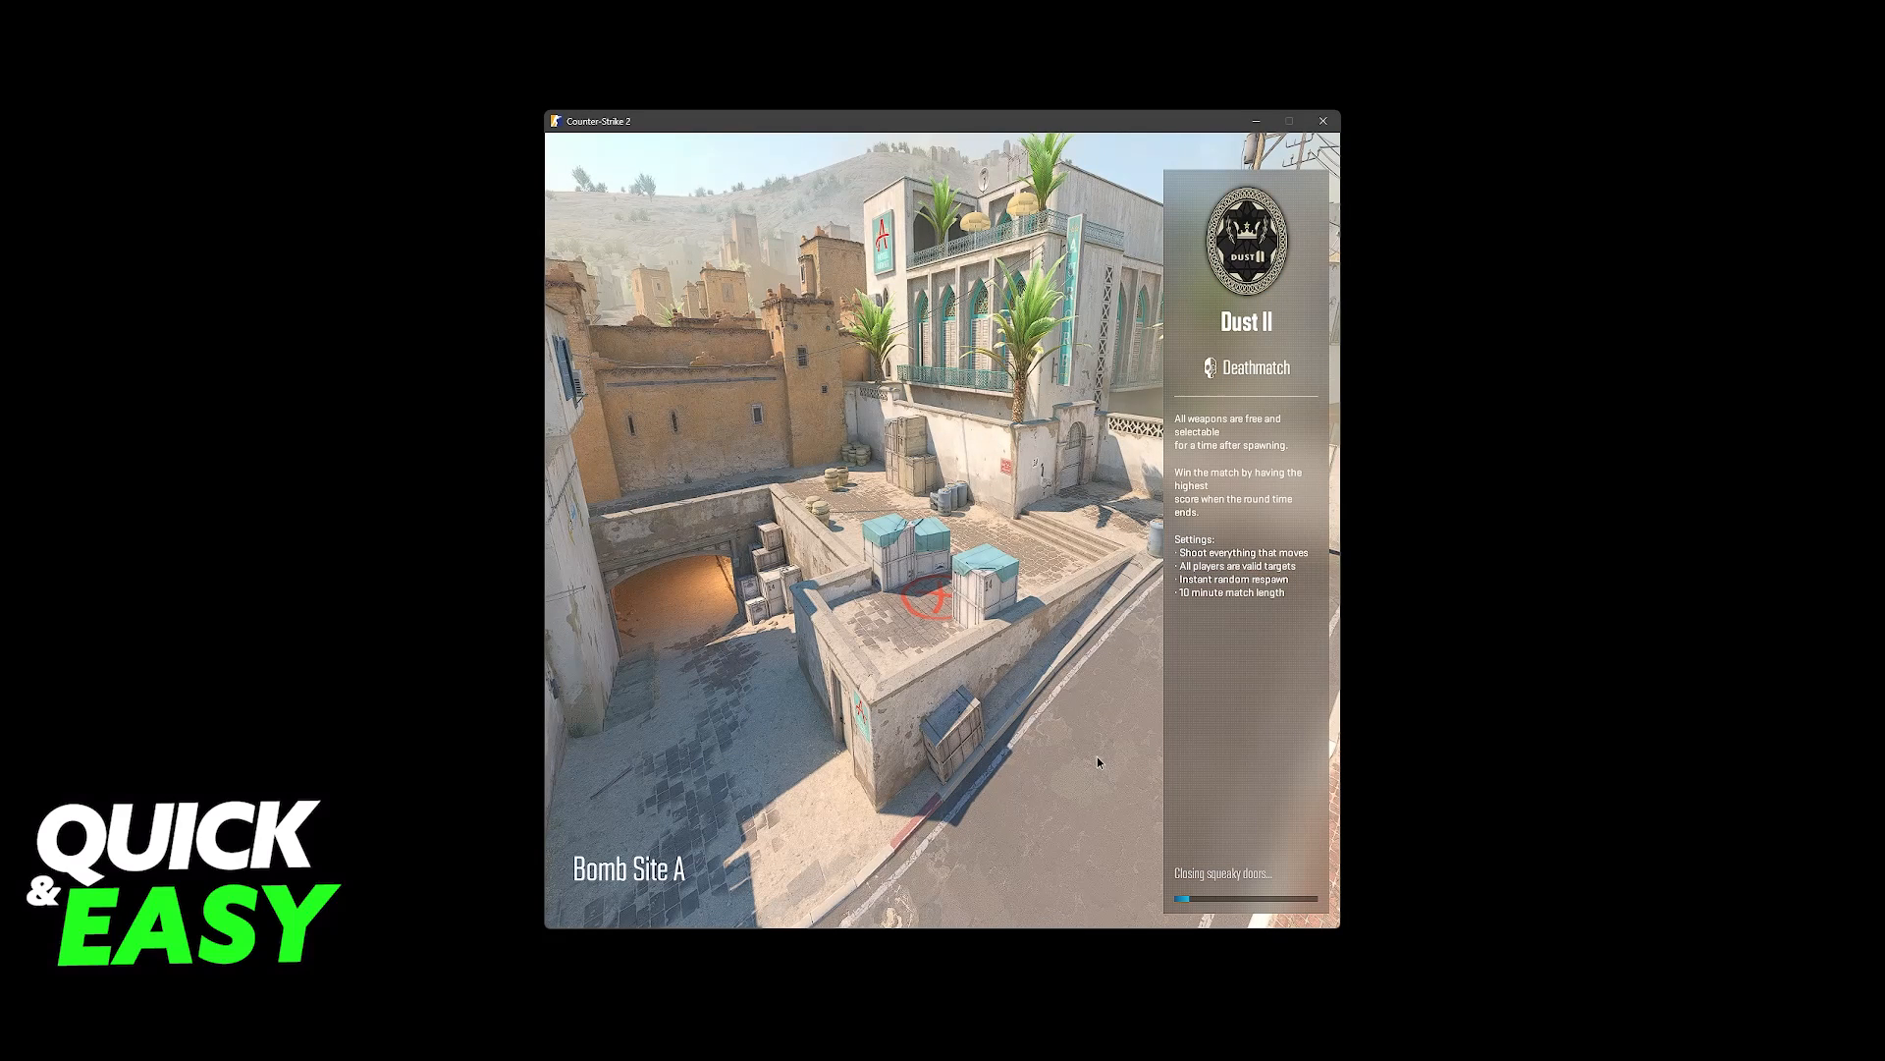
mouse_move(1019, 656)
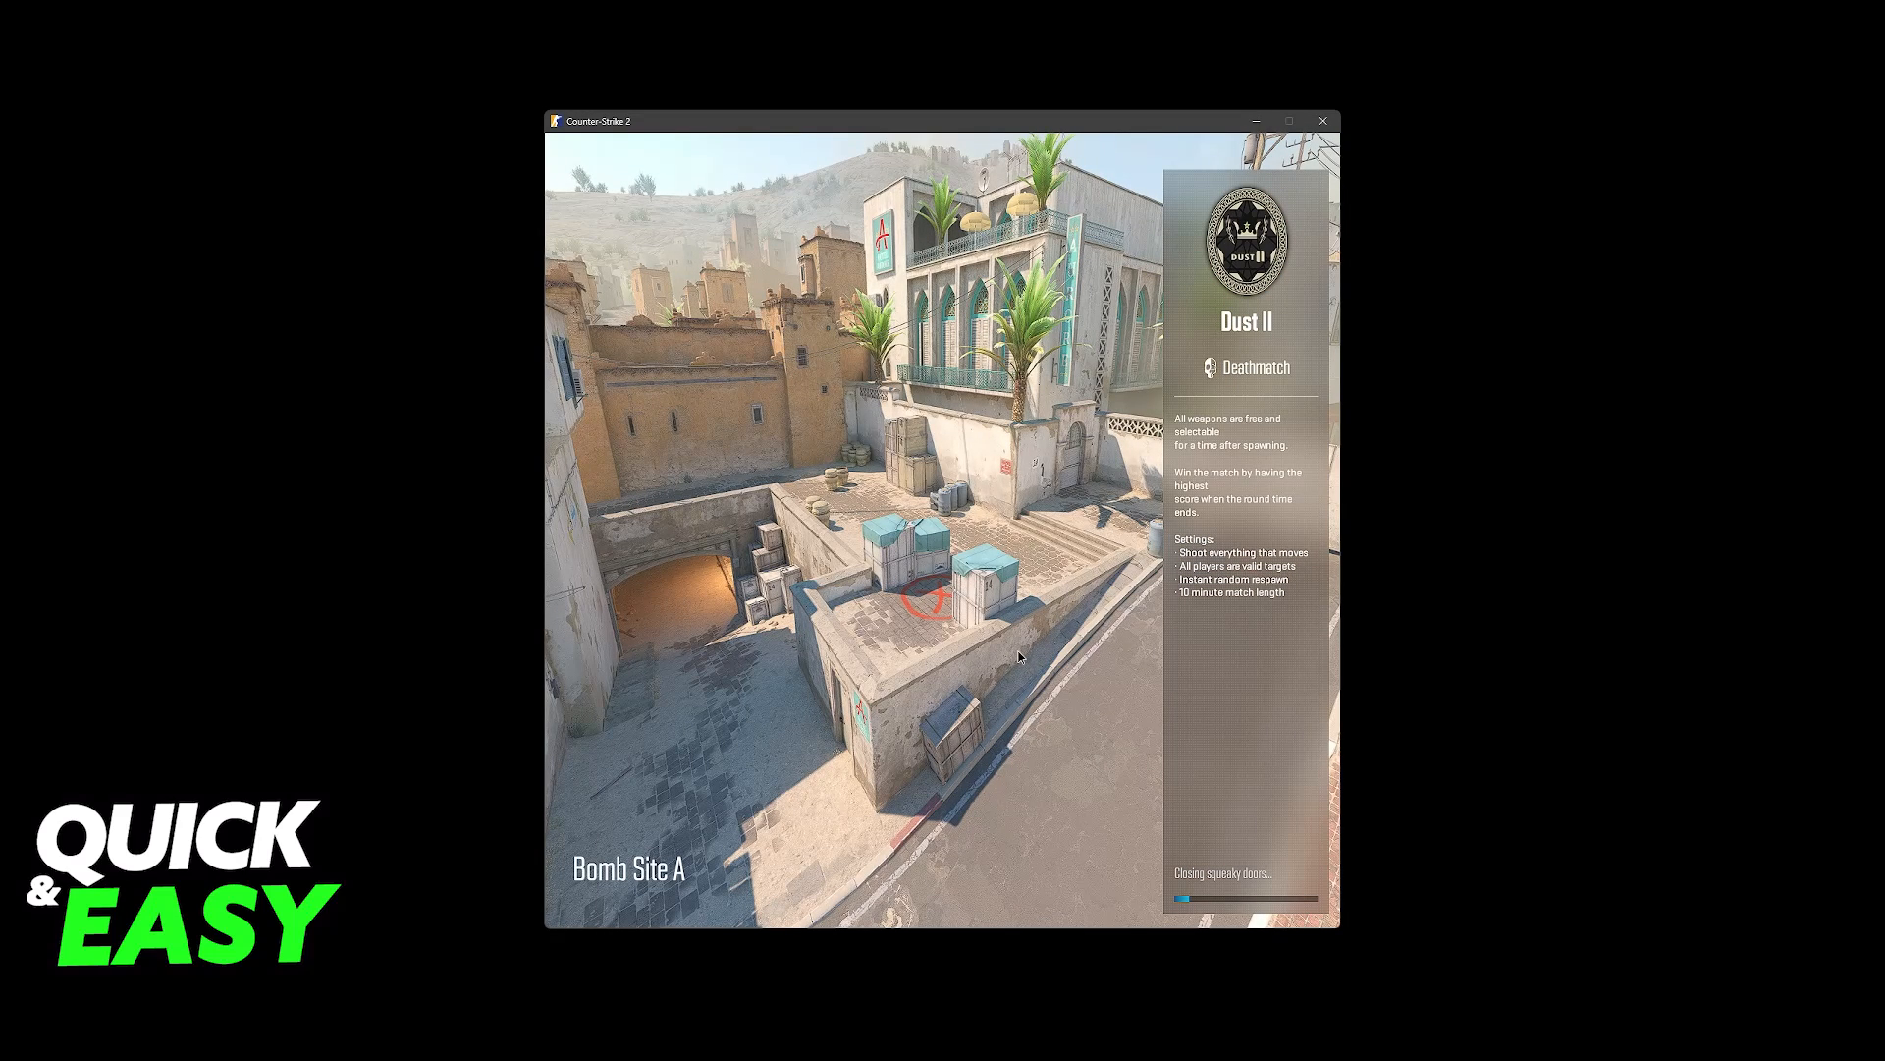